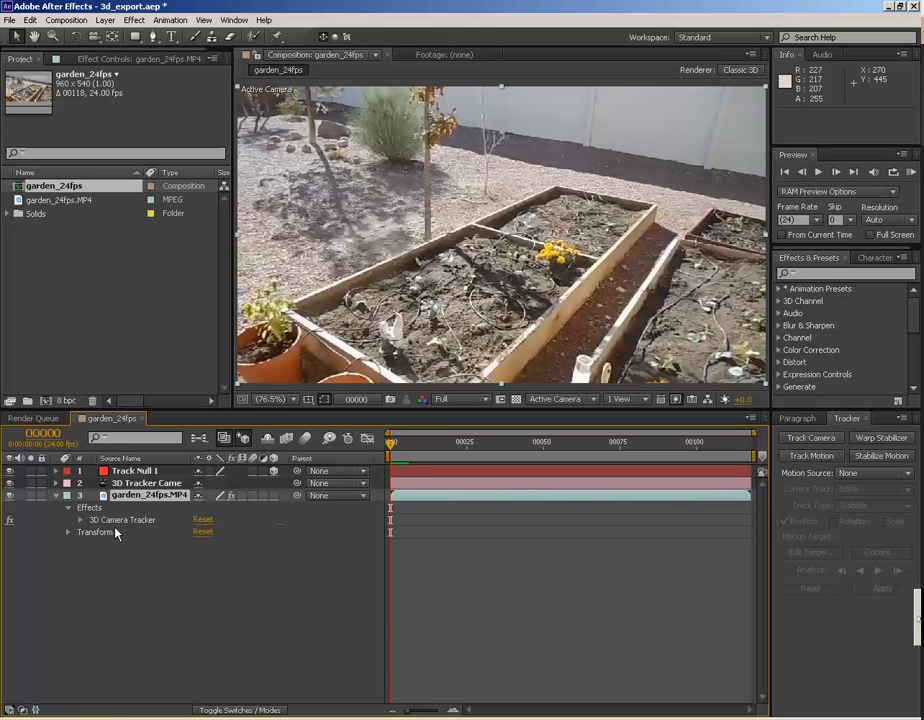
# - Collapse the footage layer and select both the 3D Tracker Camera and Track Null 1
pyautogui.click(122, 519)
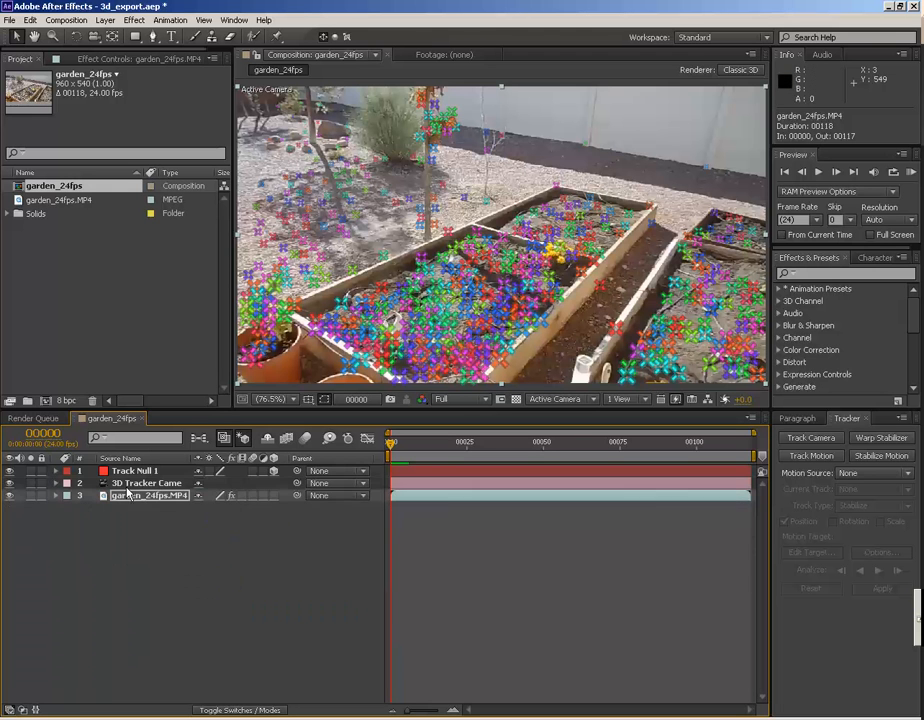
pyautogui.click(147, 483)
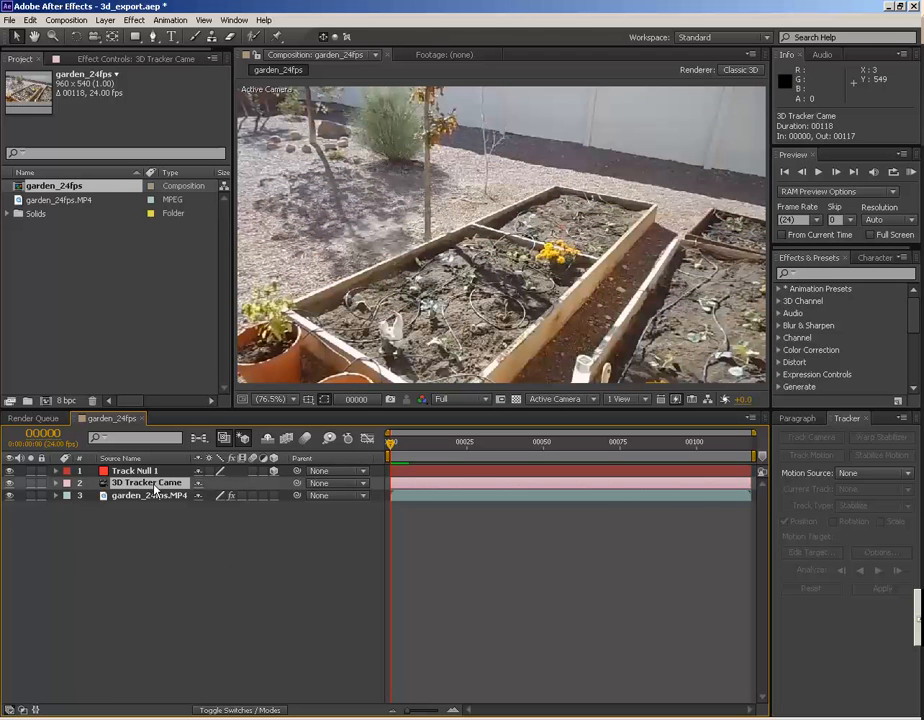
pyautogui.click(133, 471)
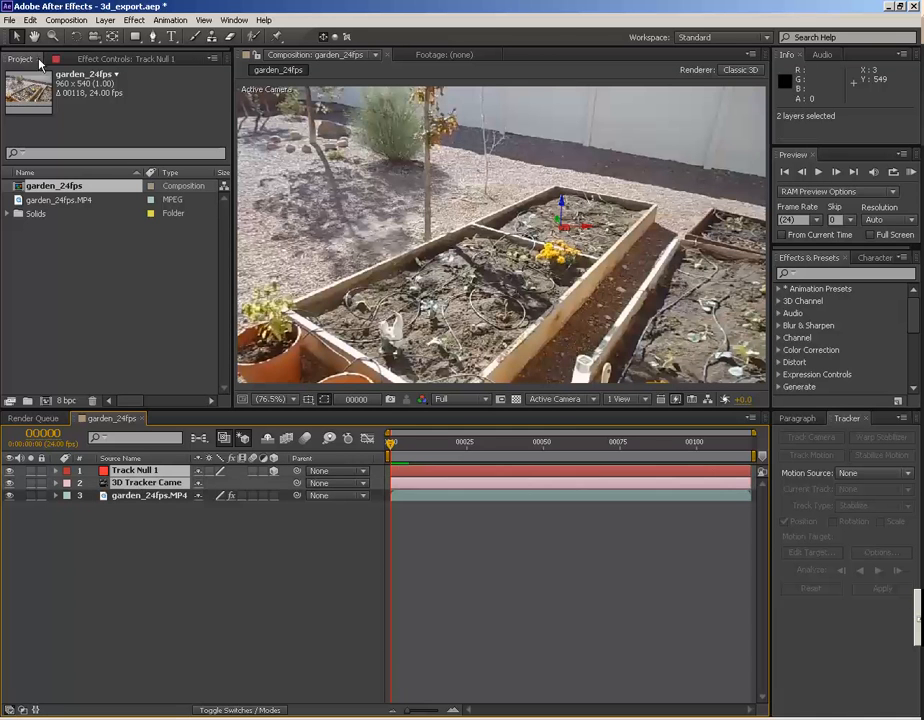
# - Run AE3D_Export.jsx and export the layers as the LightWave scene 3d_export_01.lws
pyautogui.click(9, 19)
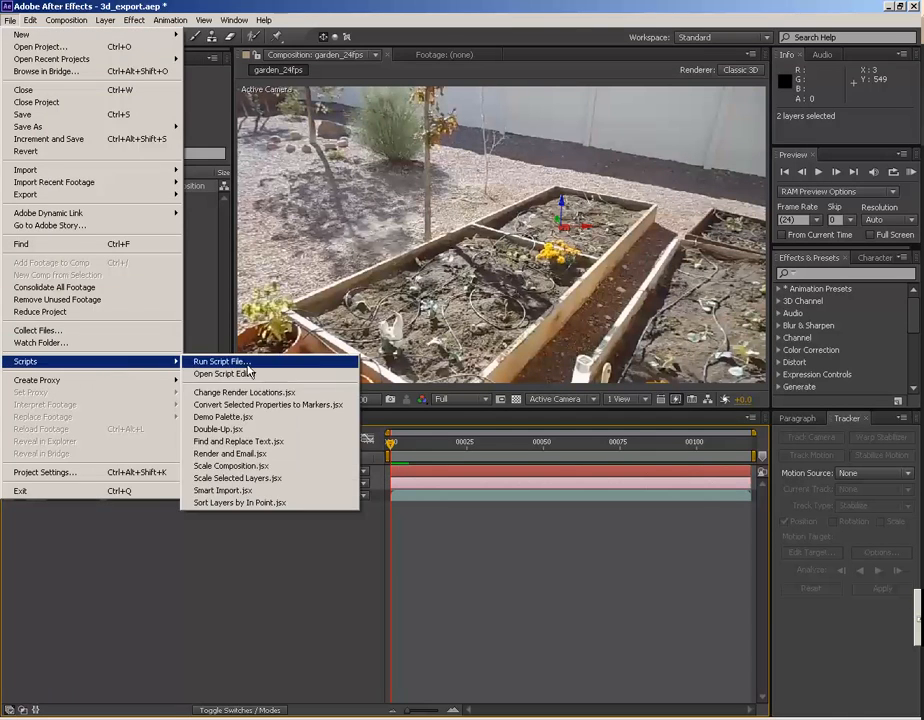
pyautogui.click(220, 361)
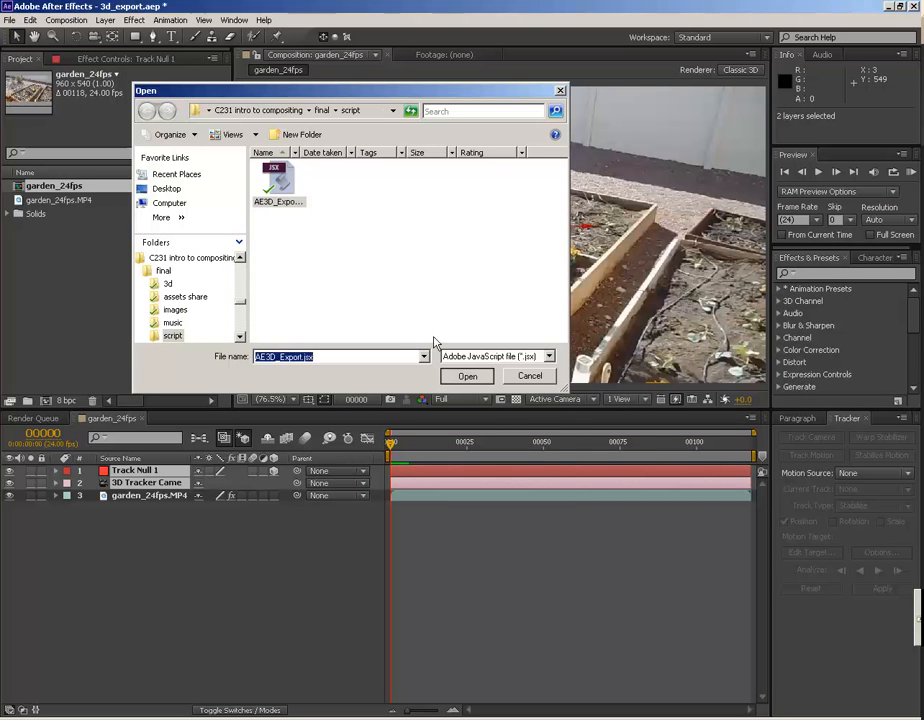
pyautogui.click(467, 376)
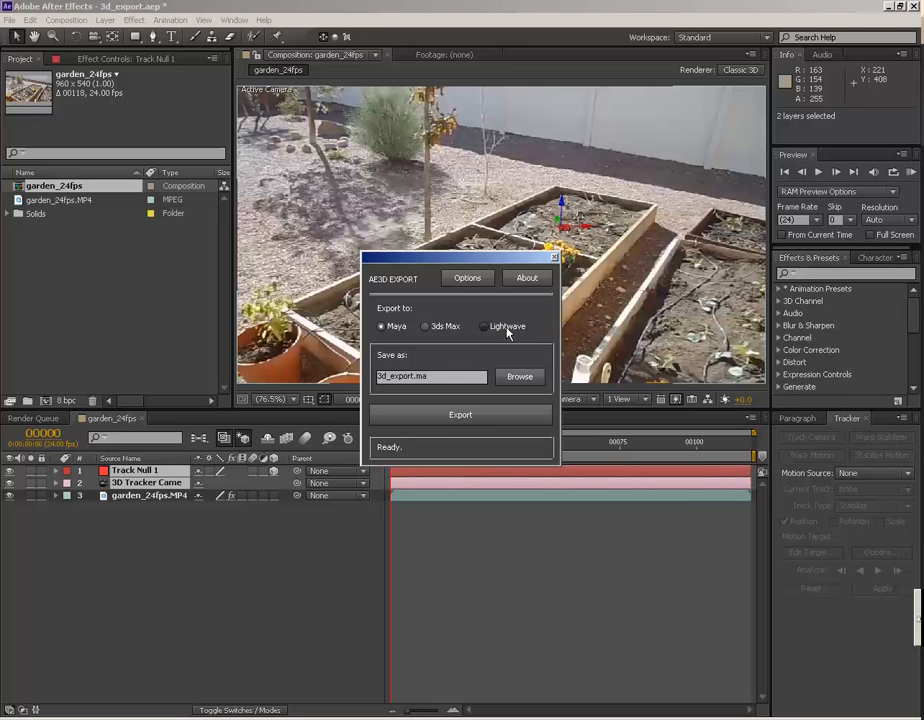
pyautogui.click(484, 326)
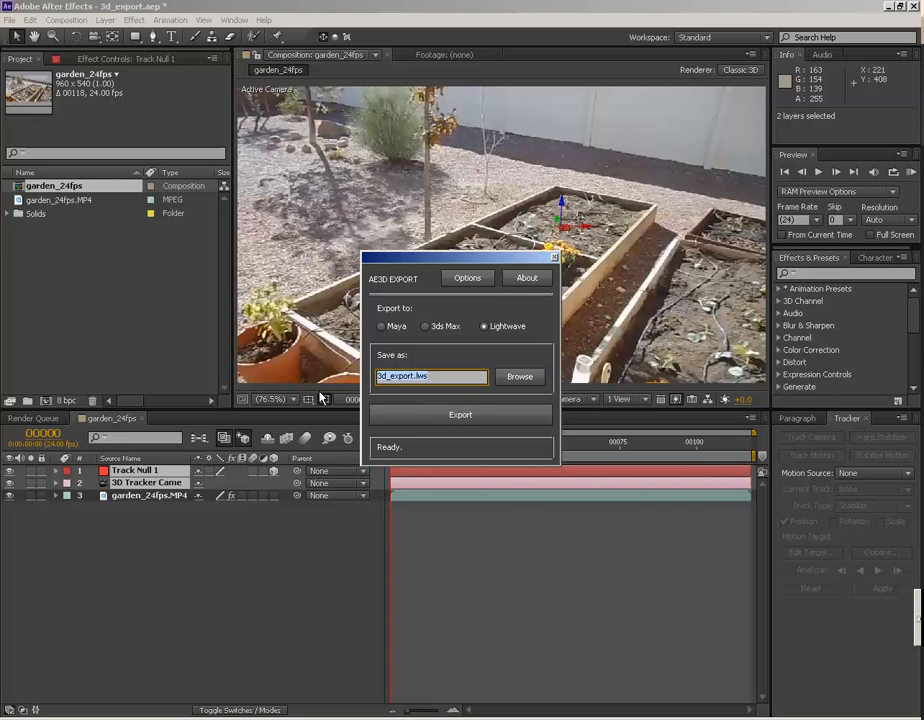
pyautogui.click(430, 376)
pyautogui.write('_01')
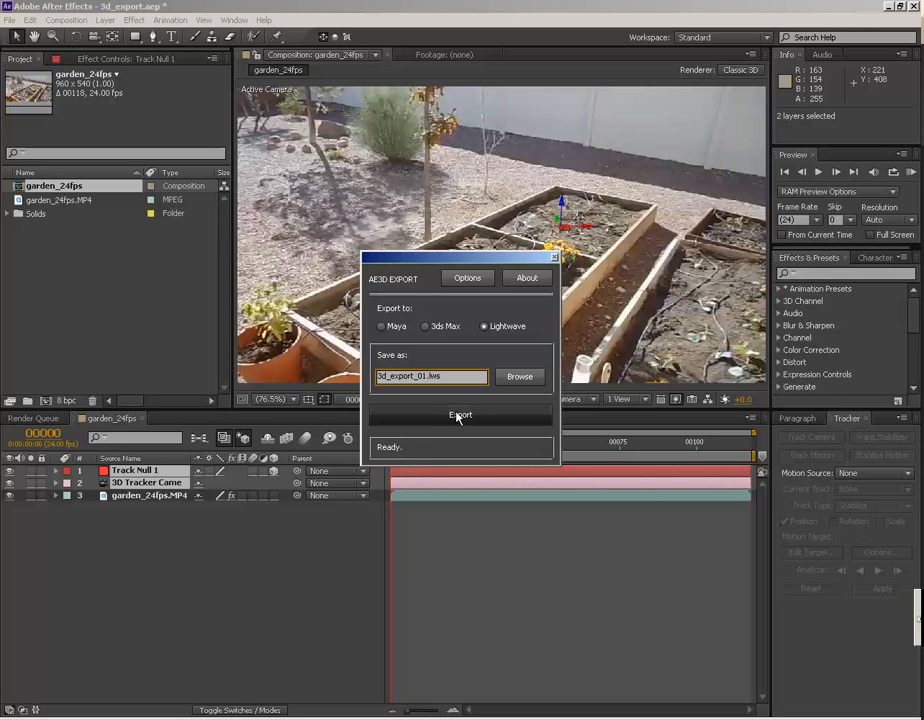
pyautogui.click(460, 414)
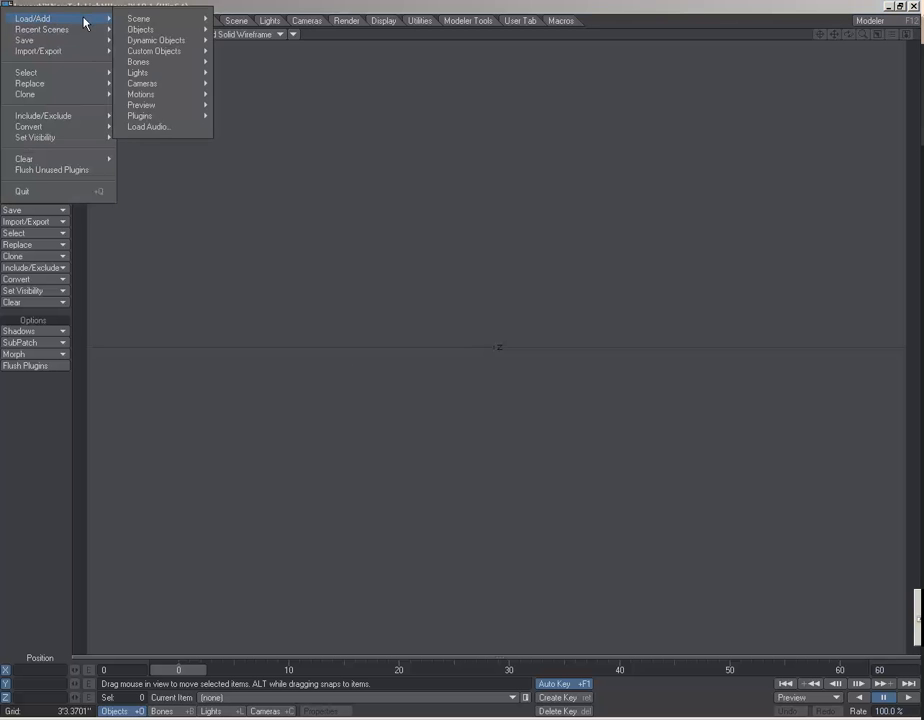
pyautogui.moveTo(138, 18)
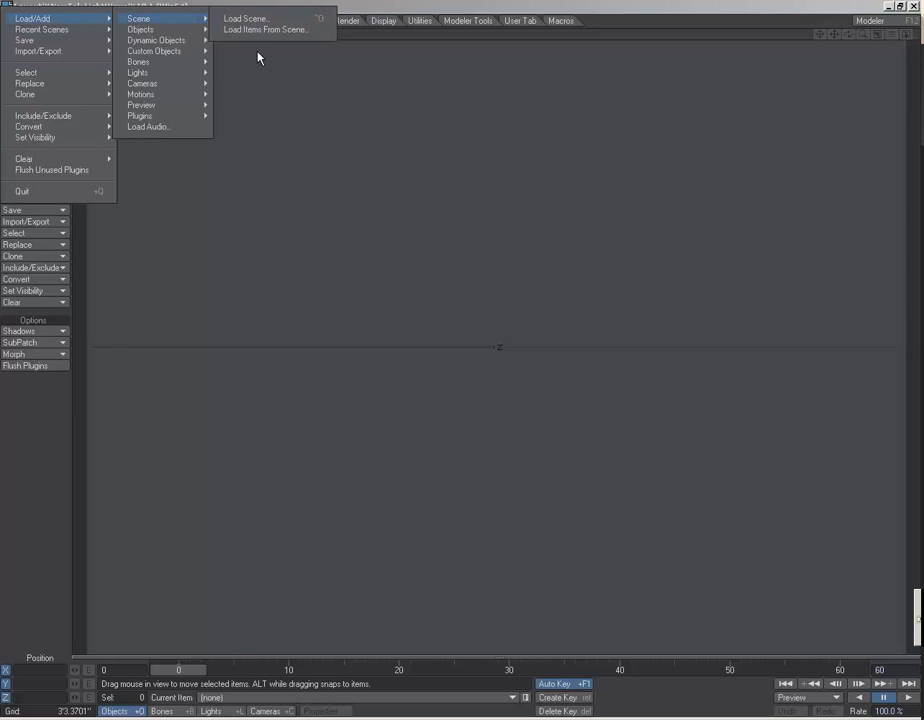
# - Load the 3d_export_01 scene and set the BG 001.jpg sequence as camera view background
pyautogui.click(245, 18)
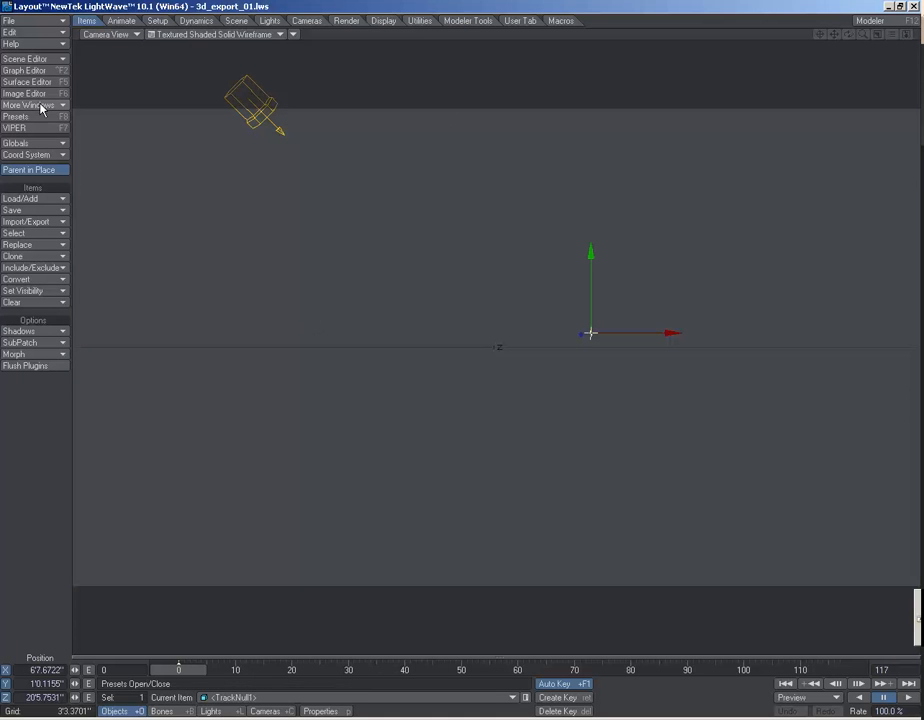
pyautogui.click(24, 93)
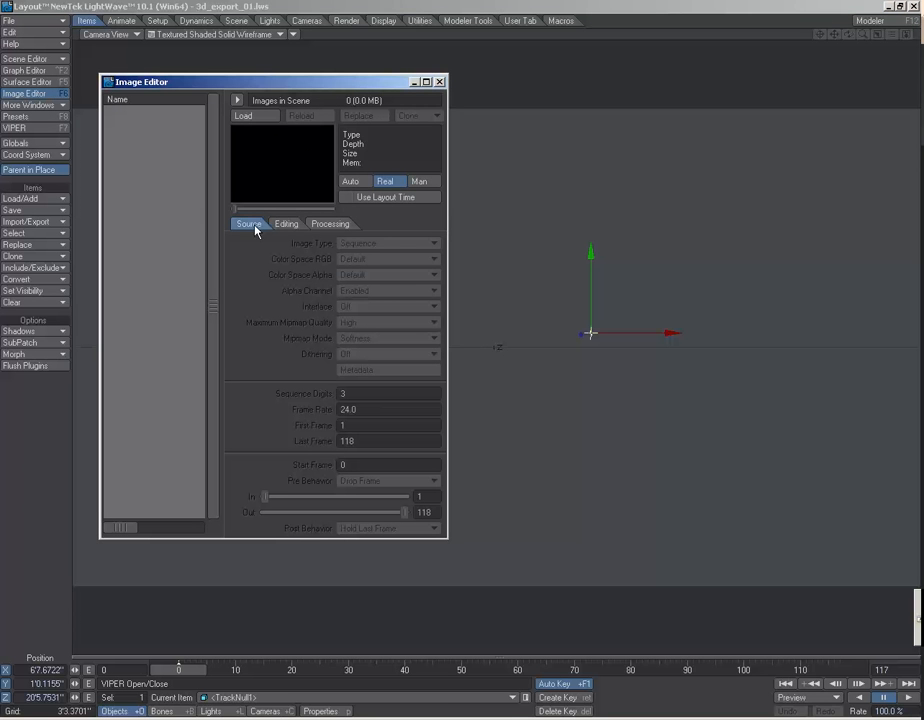
pyautogui.click(242, 115)
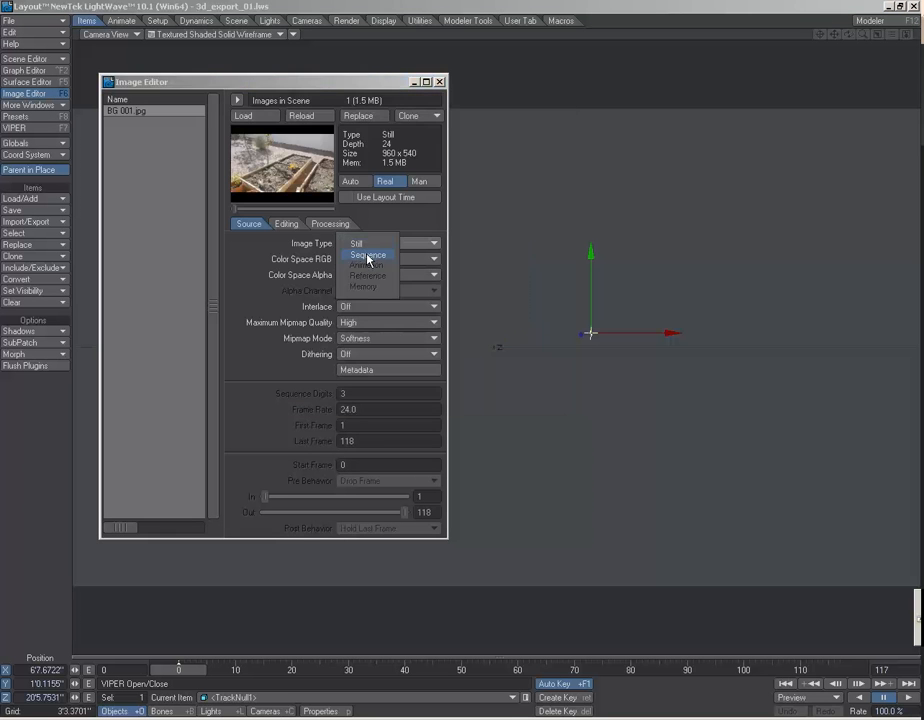
pyautogui.click(368, 255)
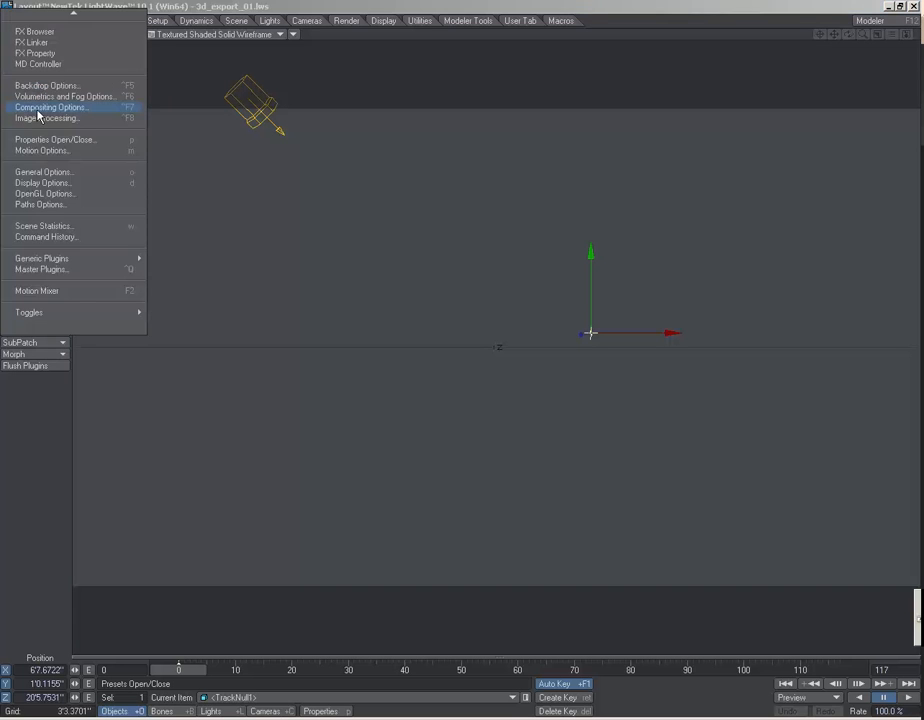
pyautogui.click(51, 107)
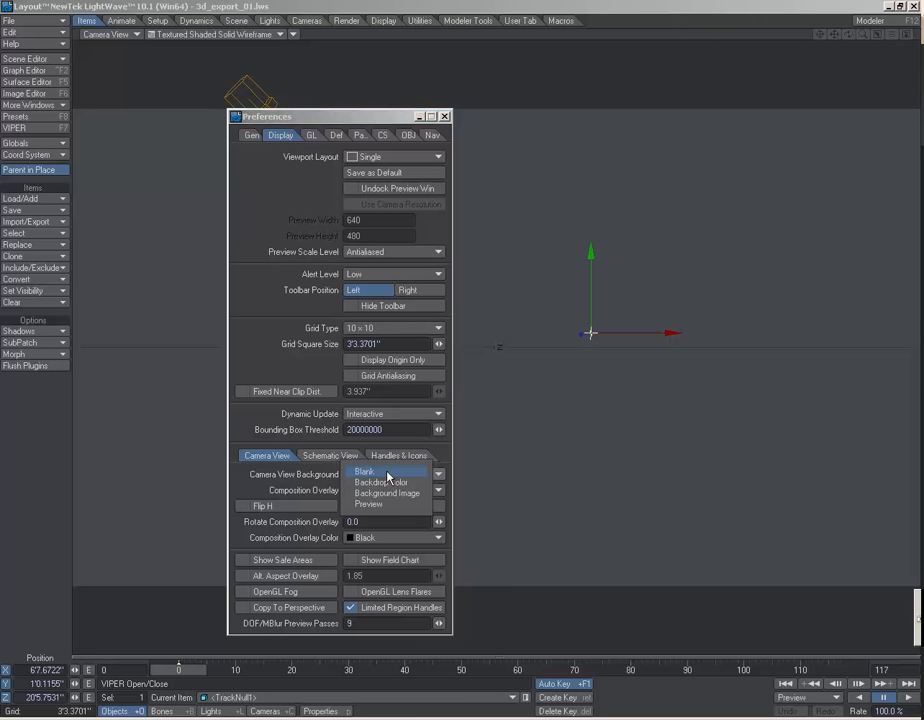
pyautogui.click(386, 481)
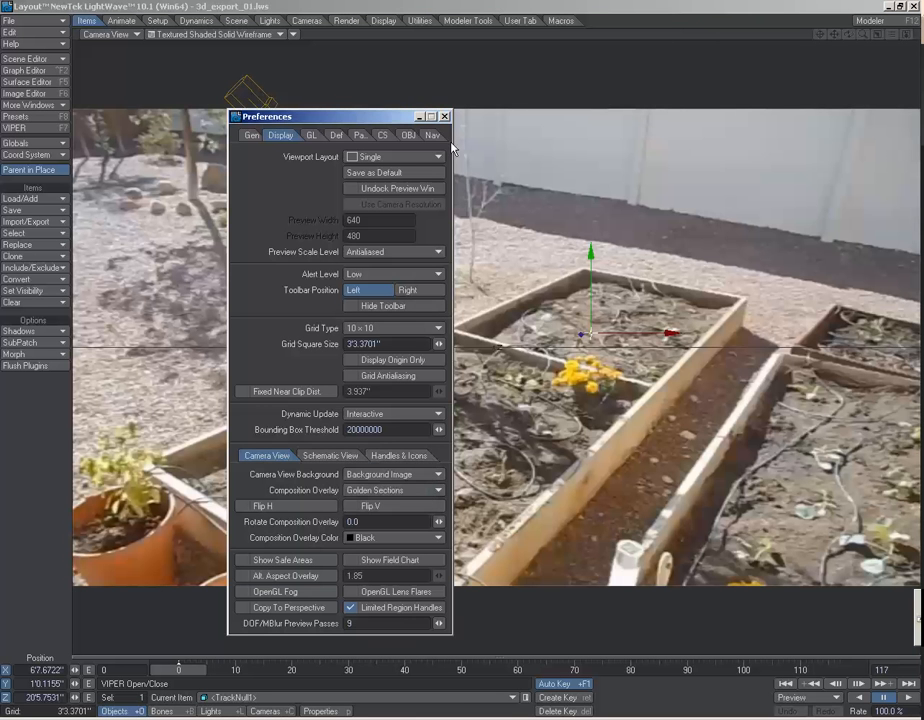
pyautogui.click(444, 116)
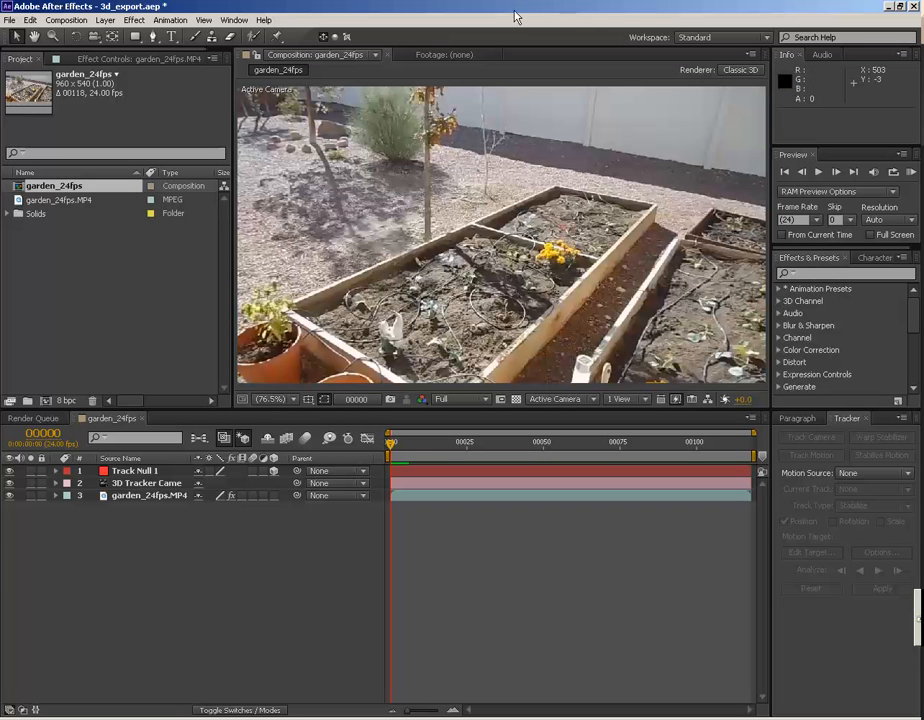
# - Select Track Null 1 and expand its Transform properties to show its orientation values
pyautogui.click(69, 470)
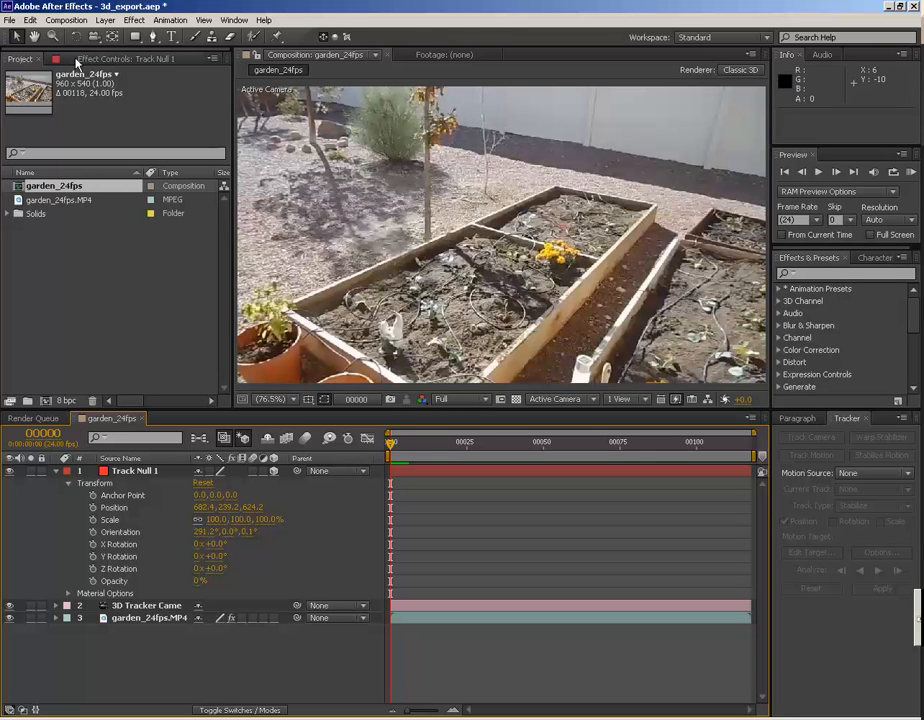
pyautogui.click(271, 399)
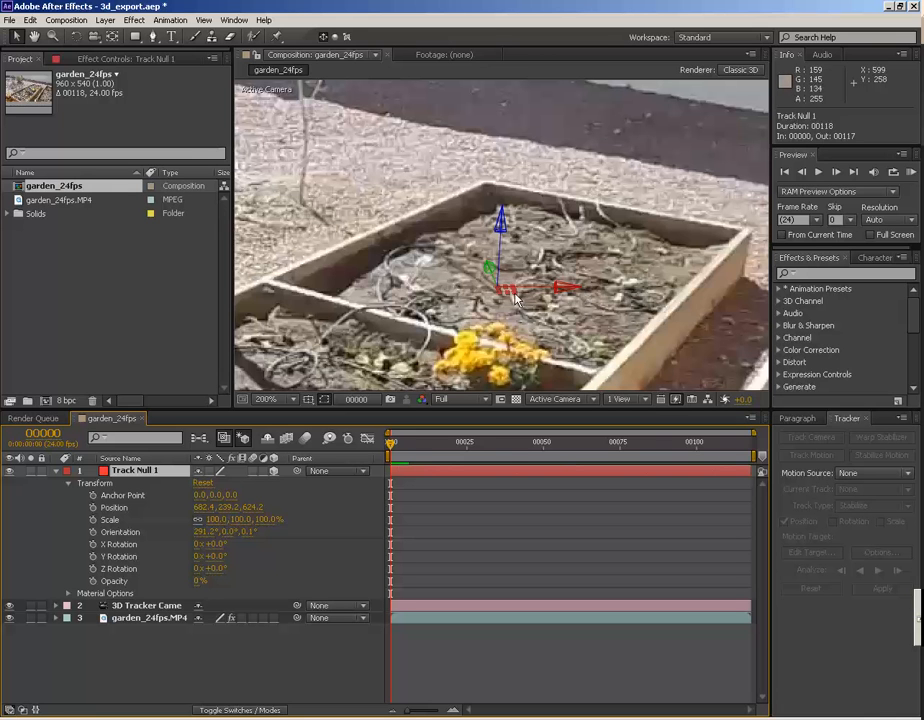
# - Drag the null's Z rotation to align it with the garden bed edges
pyautogui.moveTo(515, 298); pyautogui.dragTo(665, 360)
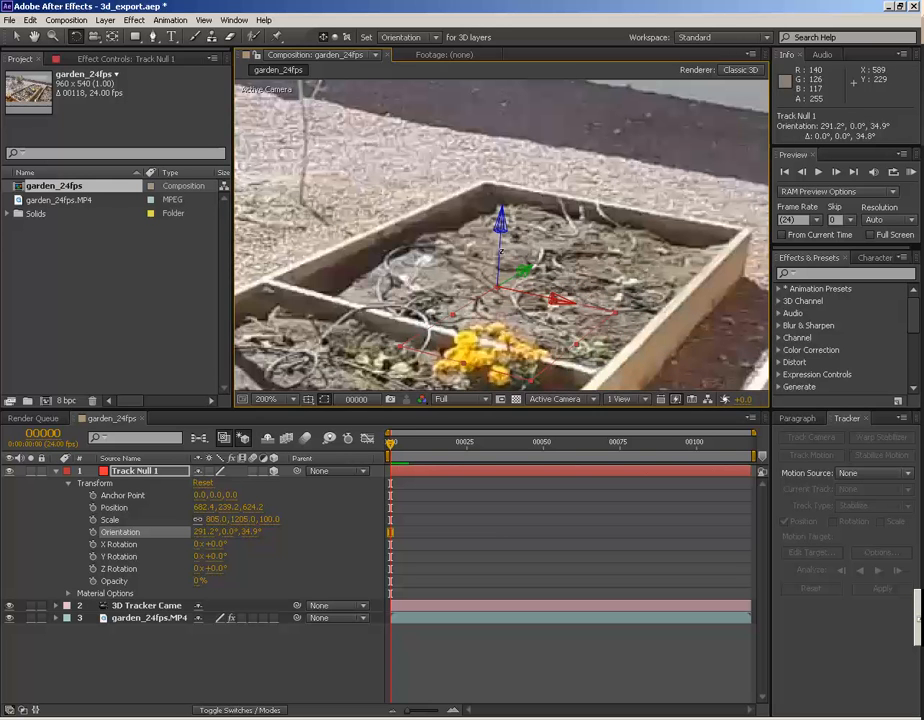
pyautogui.moveTo(508, 297)
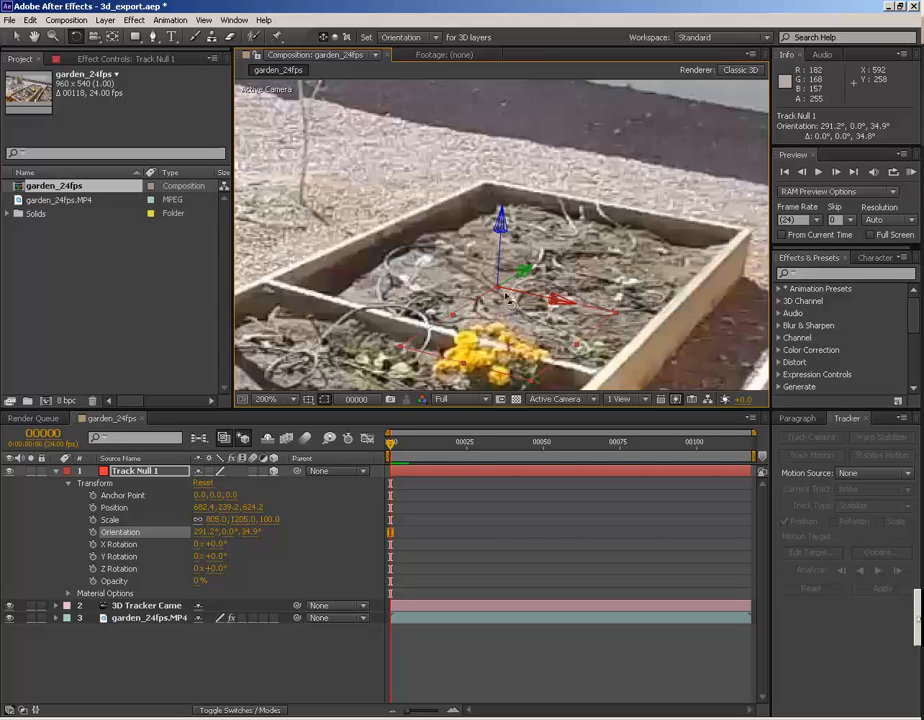
pyautogui.moveTo(590, 388)
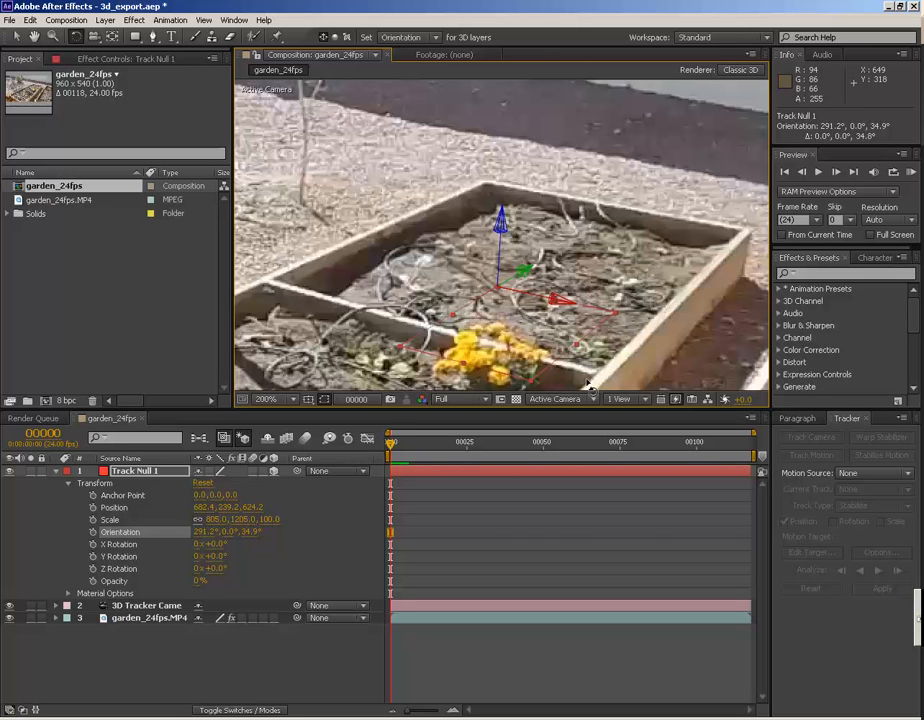
pyautogui.moveTo(512, 278)
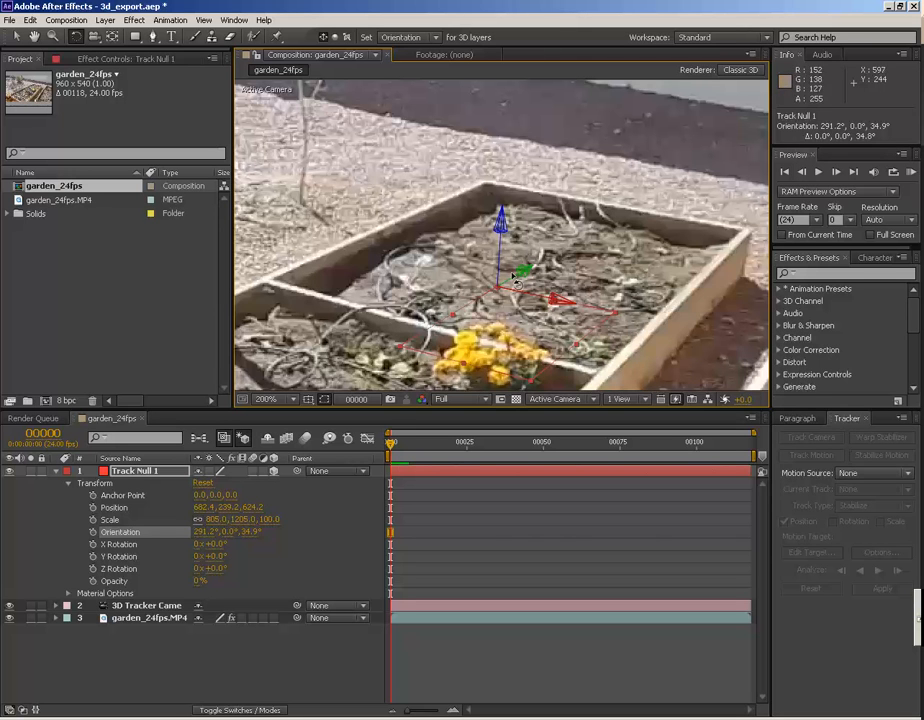
pyautogui.moveTo(678, 305)
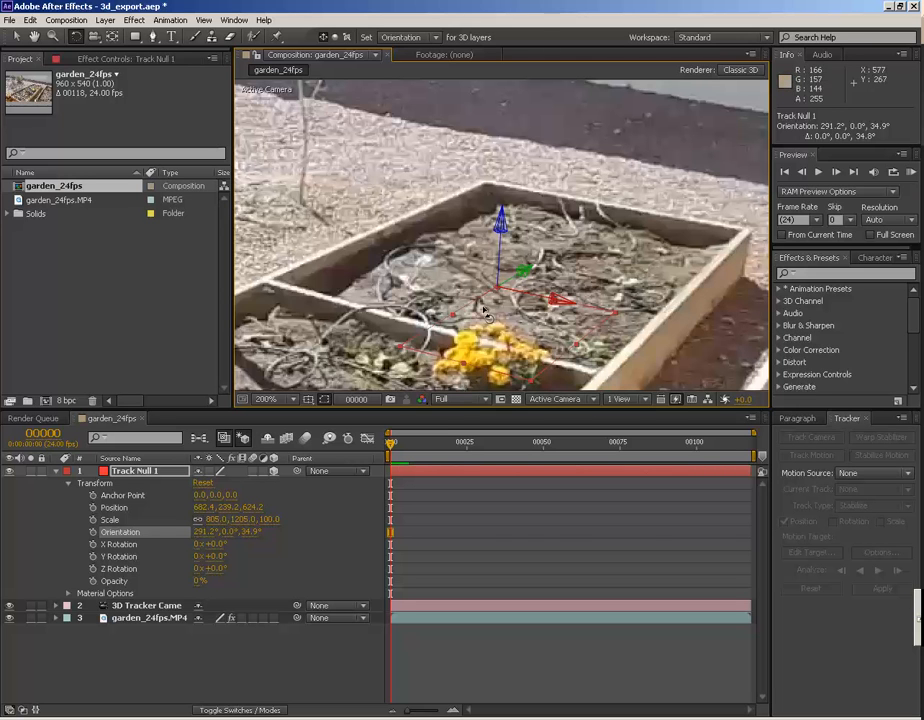
pyautogui.moveTo(510, 388)
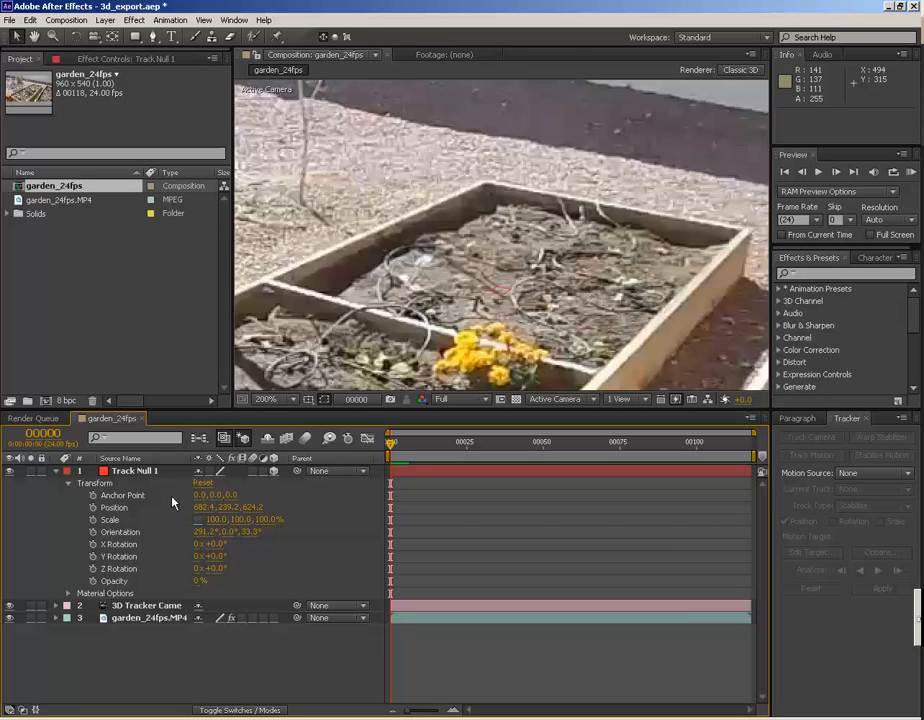
# - Parent the tracker camera to Track Null 1 and zero the null's position
pyautogui.click(135, 471)
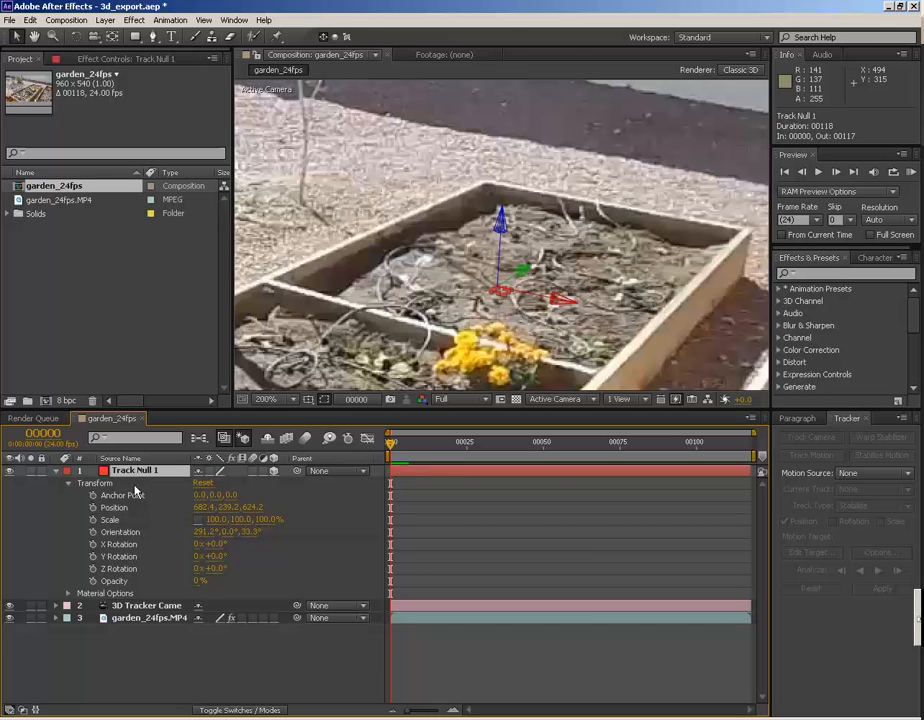
pyautogui.moveTo(218, 589)
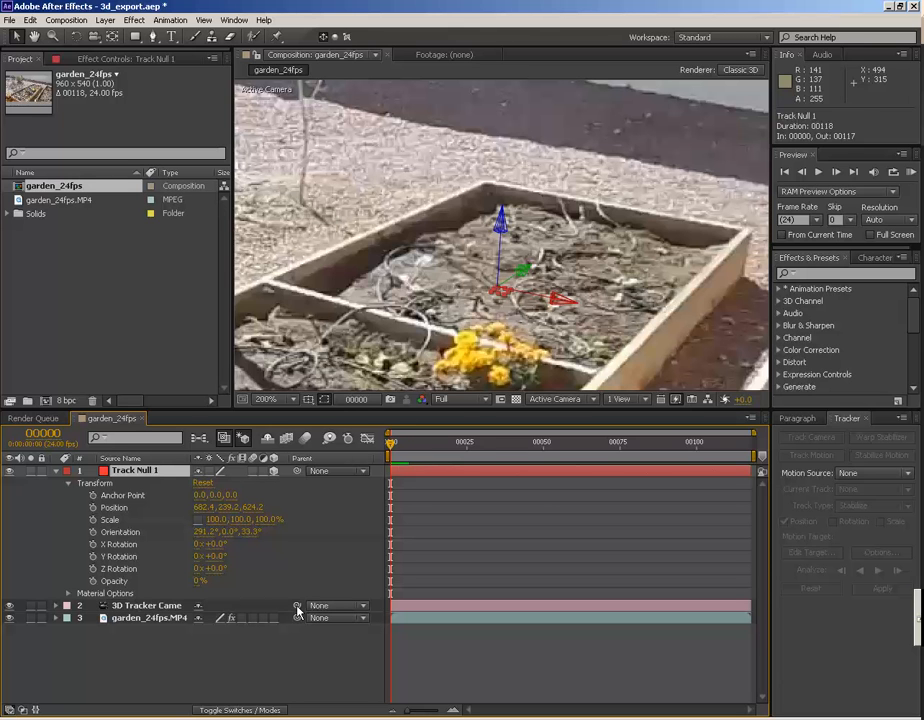
pyautogui.click(338, 605)
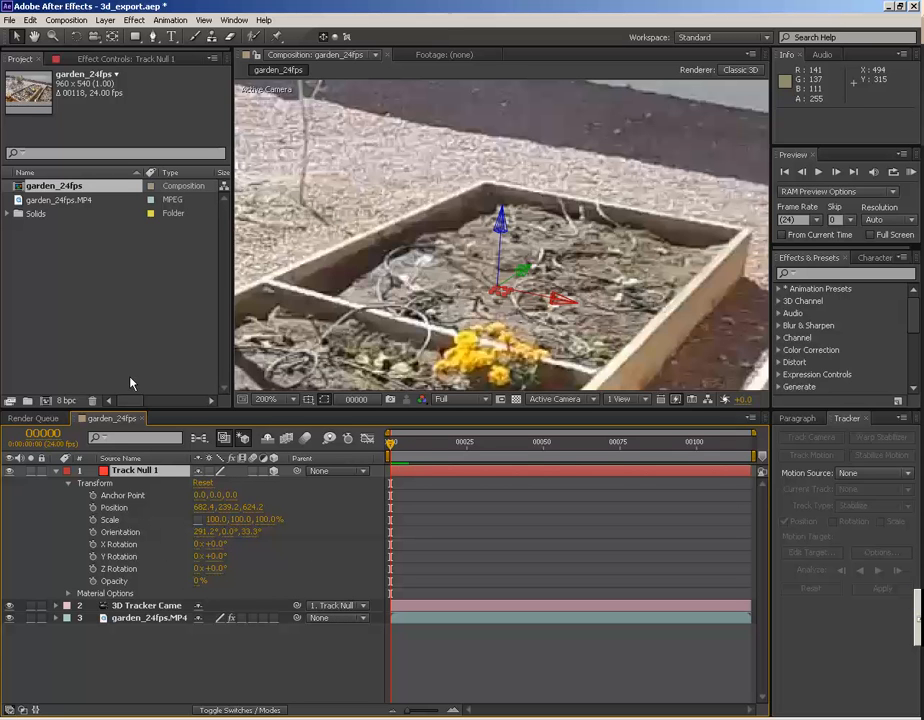
pyautogui.moveTo(115, 408)
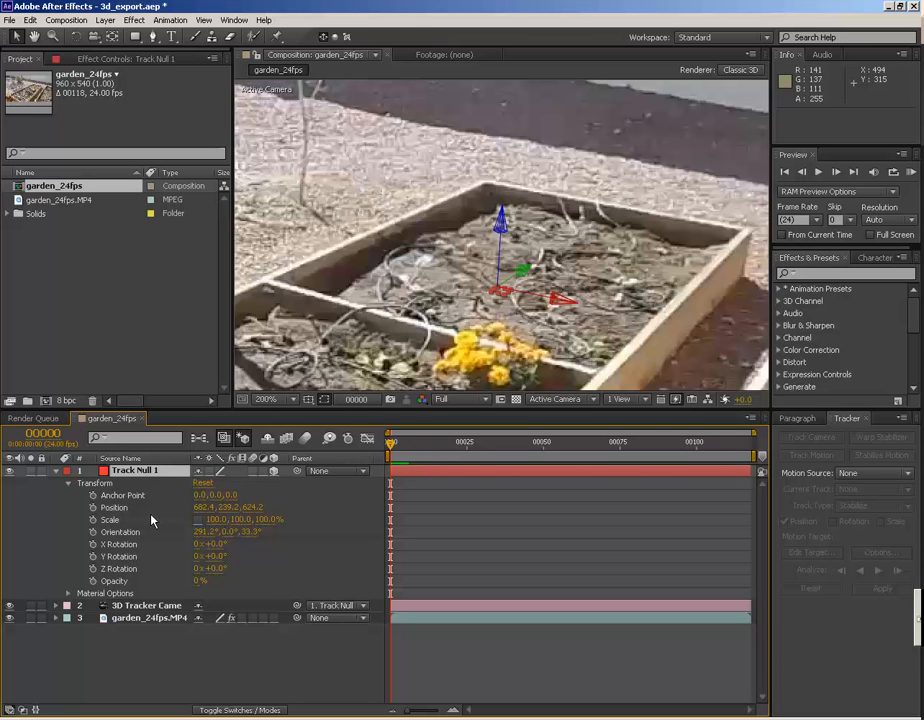
pyautogui.doubleClick(213, 507)
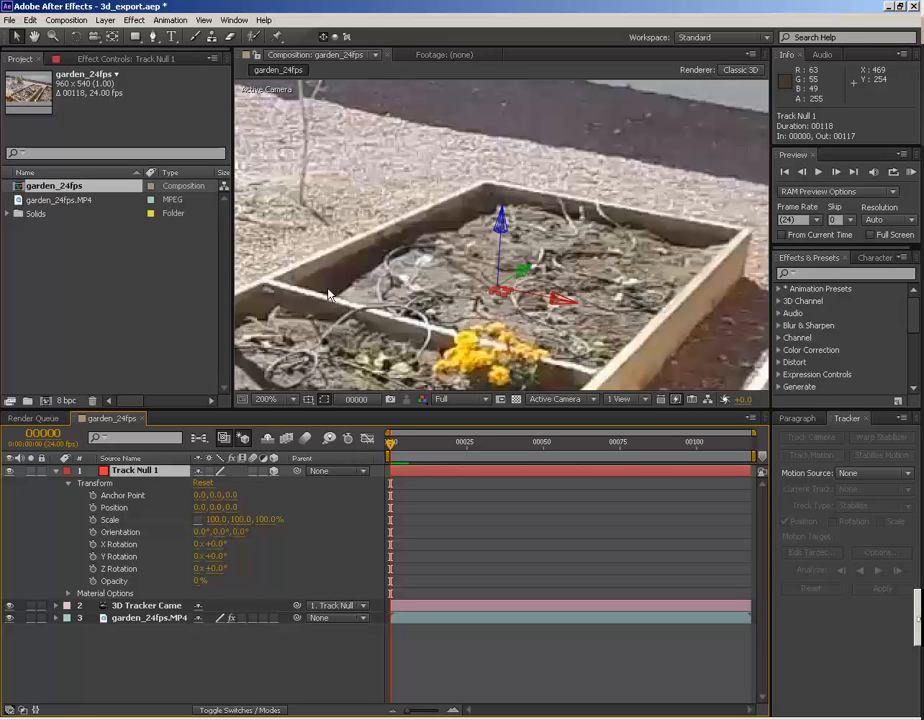
pyautogui.moveTo(343, 301)
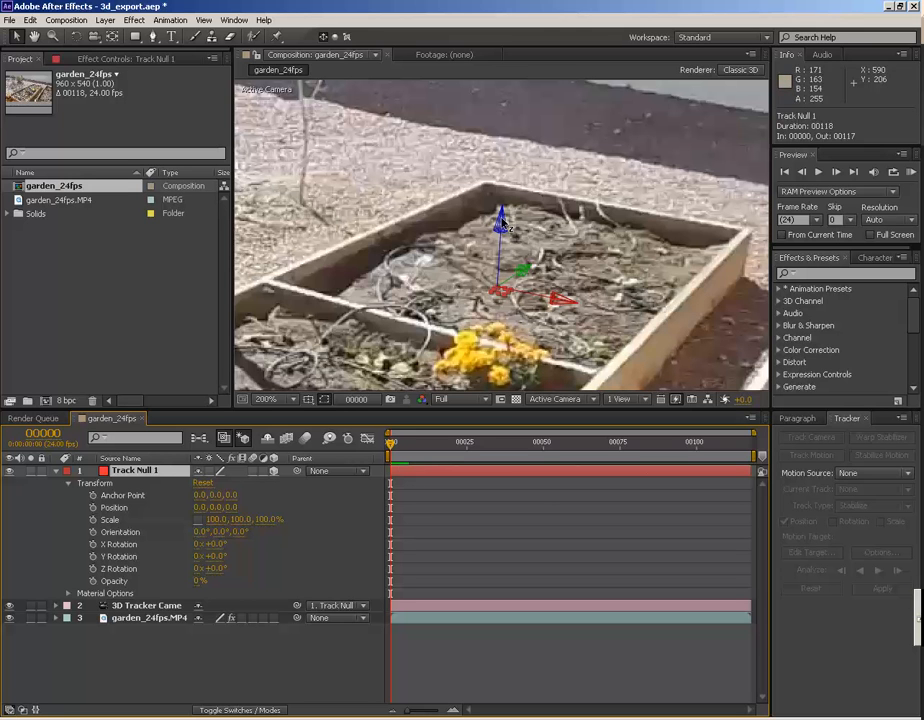
pyautogui.moveTo(497, 243)
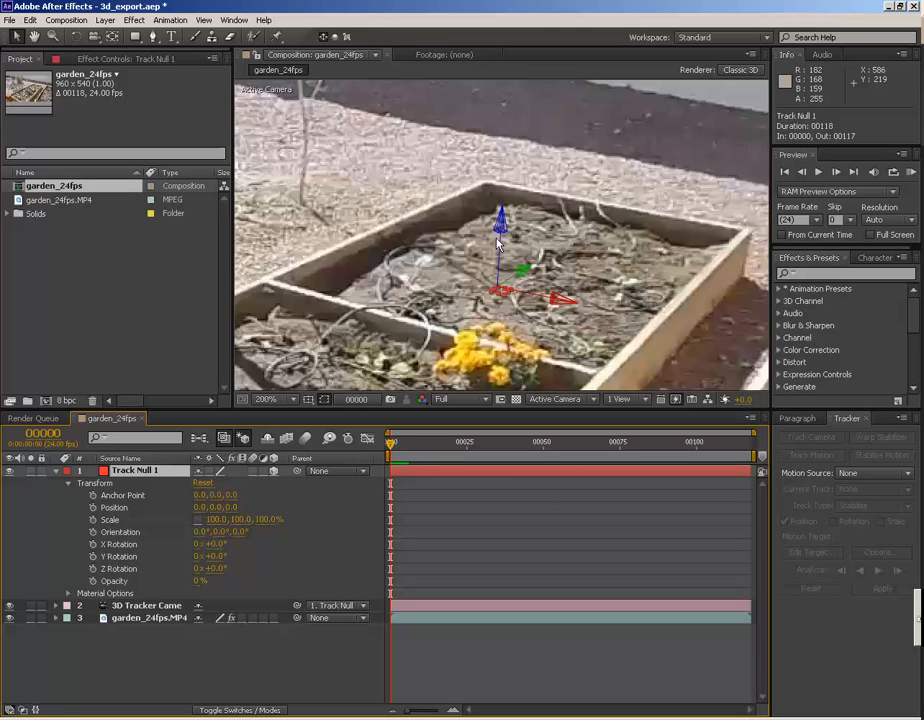
pyautogui.moveTo(513, 313)
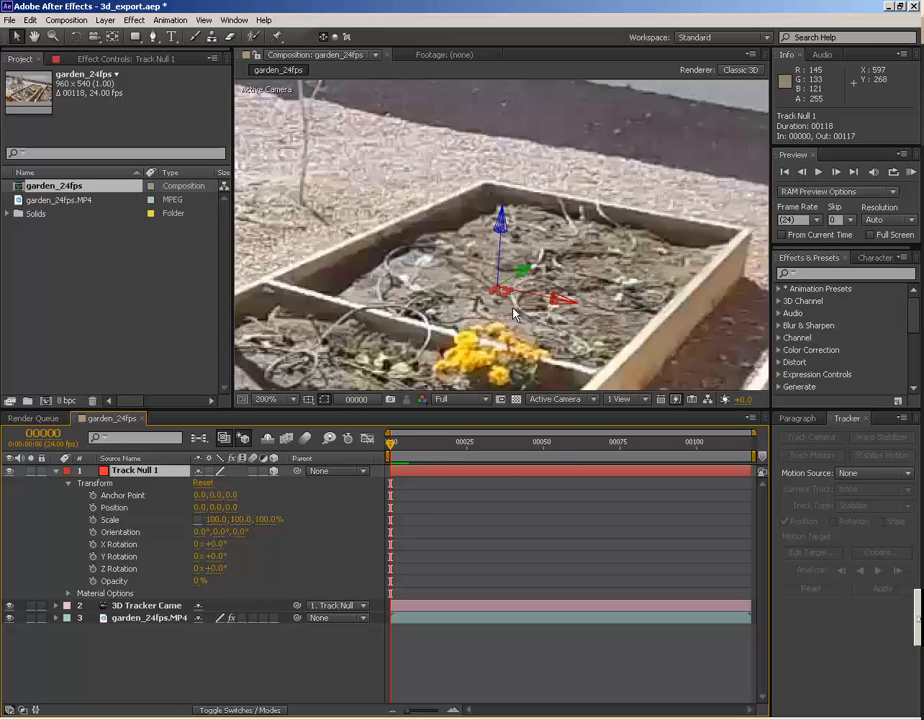
pyautogui.moveTo(520, 282)
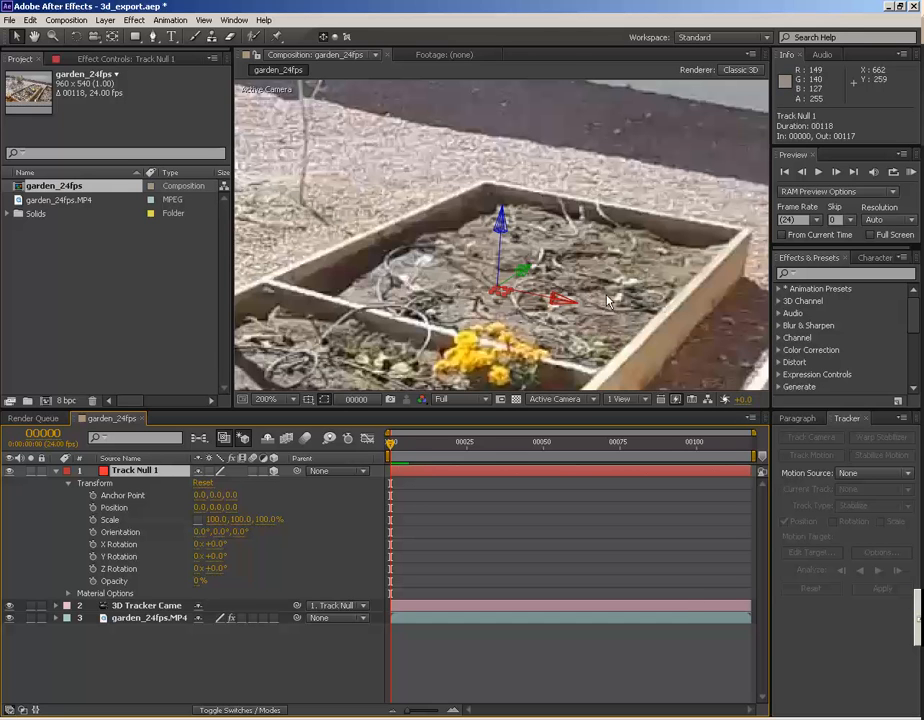
# - Set the camera's parent to None, rotate the null 90° on X, and relaunch AE3D_Export.jsx
pyautogui.click(338, 605)
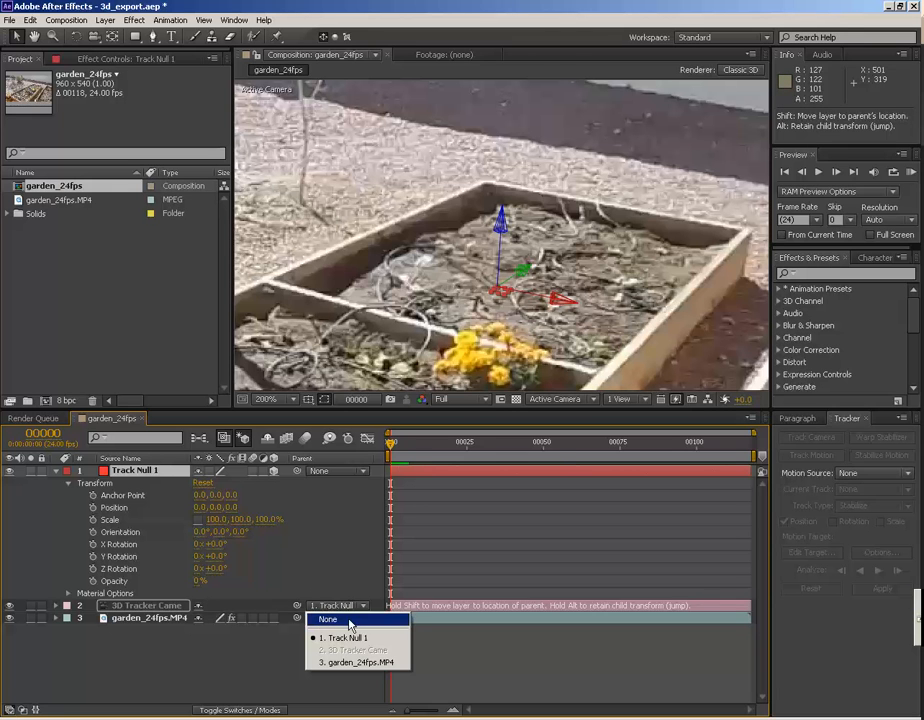
pyautogui.click(328, 619)
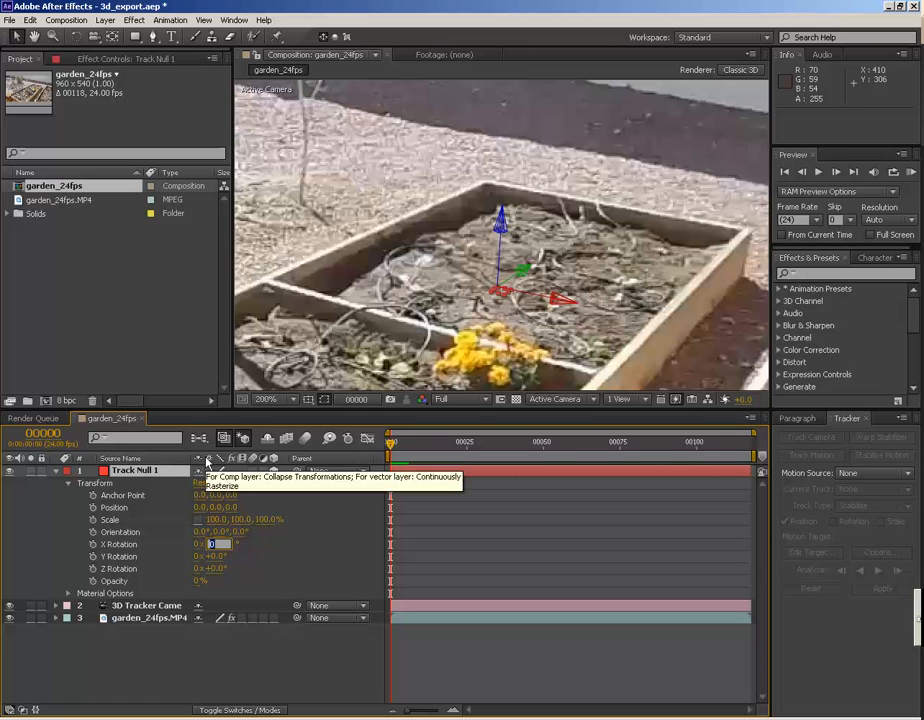
pyautogui.write('30')
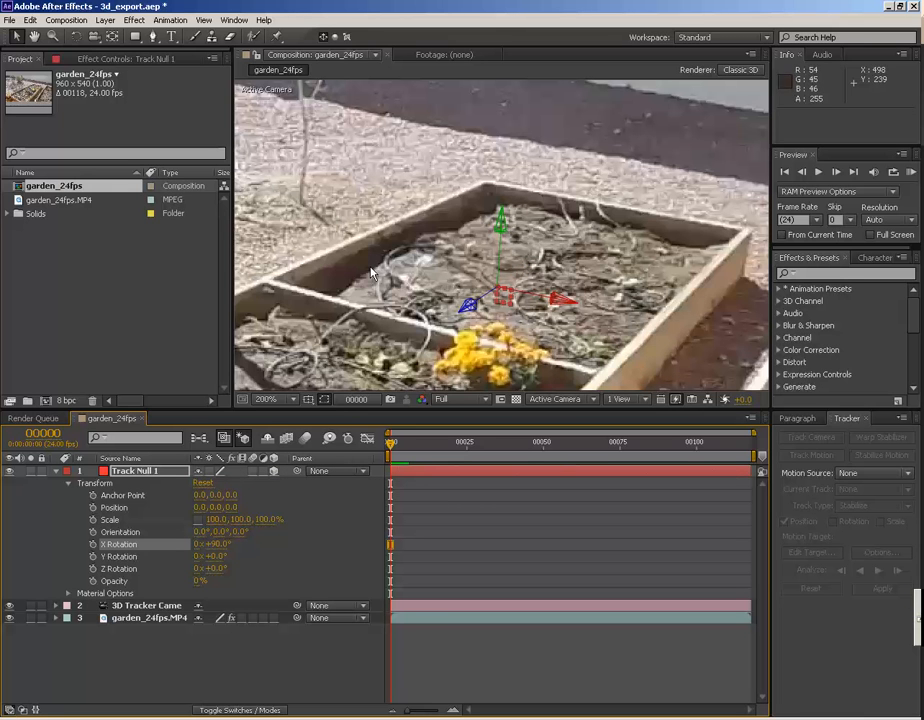
pyautogui.moveTo(323, 308)
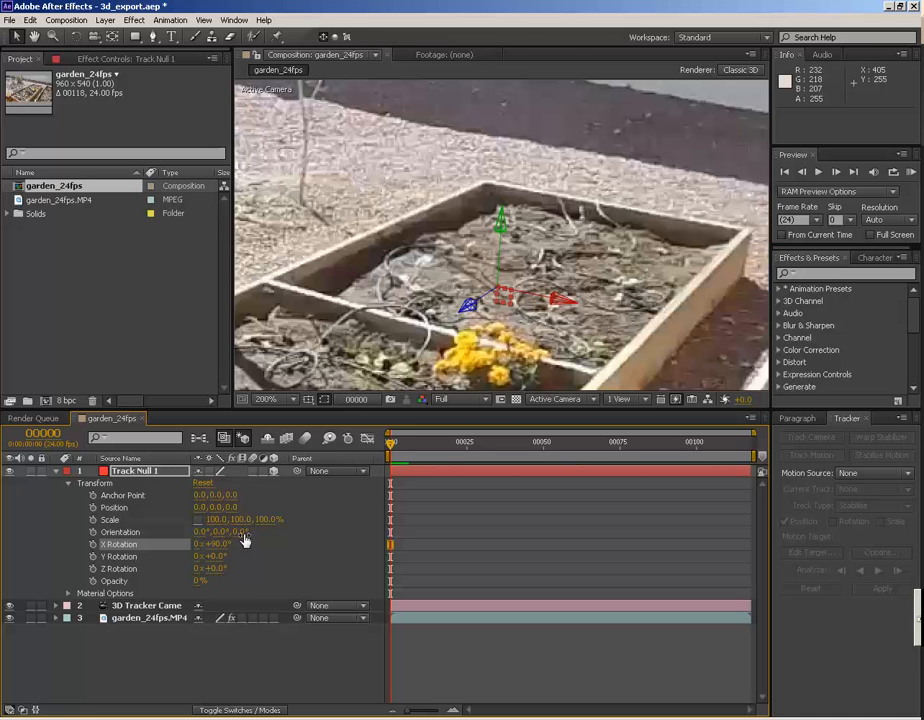
pyautogui.moveTo(299, 657)
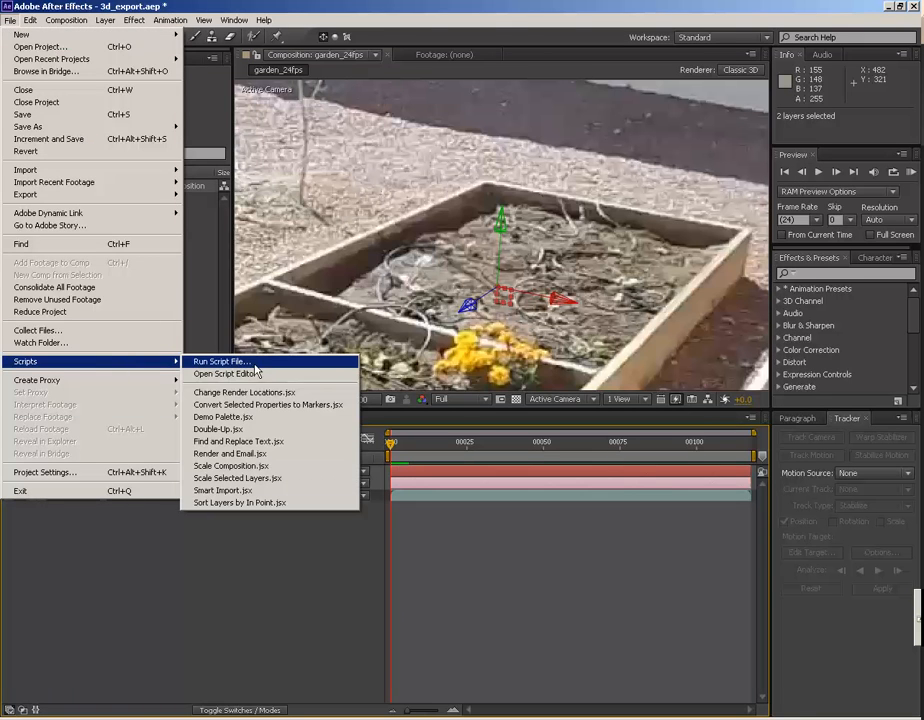
pyautogui.click(220, 361)
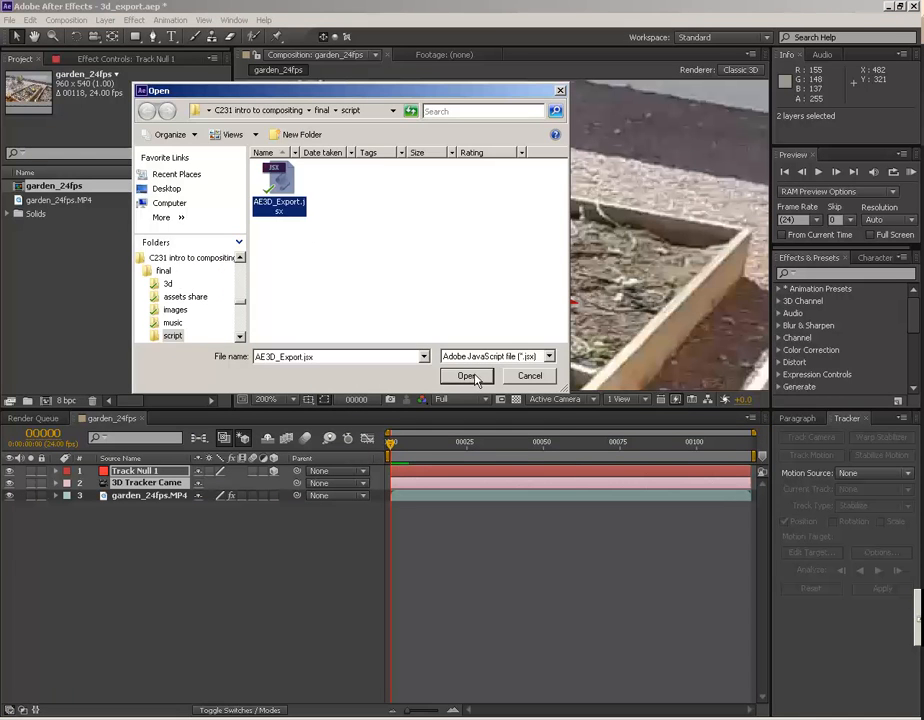
pyautogui.click(467, 375)
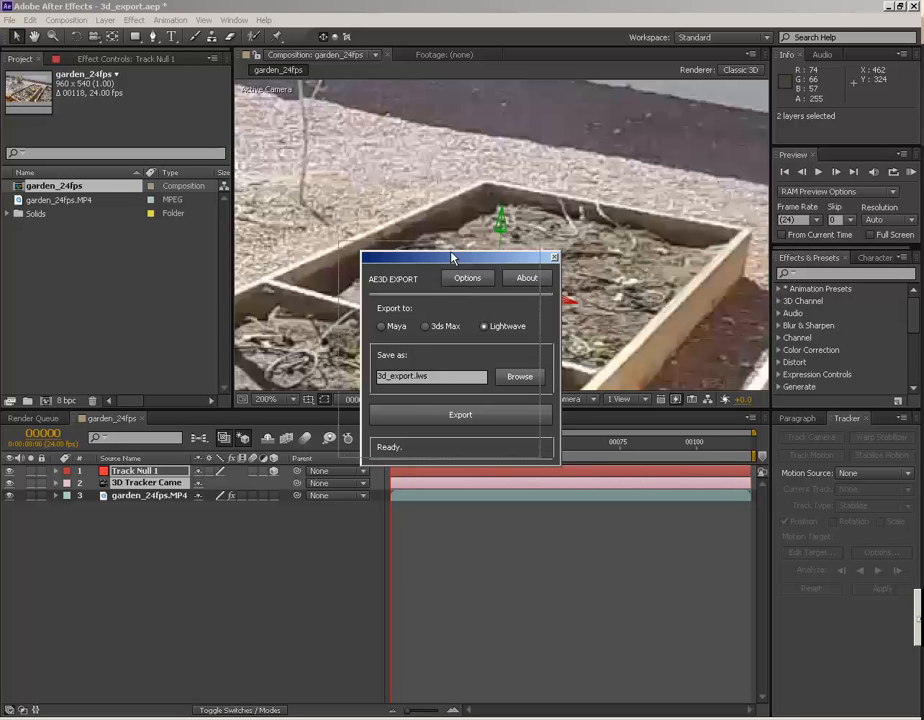
# - Uncheck 'shift the comp center' and 'add 4 views' in the AE3D Export options
pyautogui.click(467, 278)
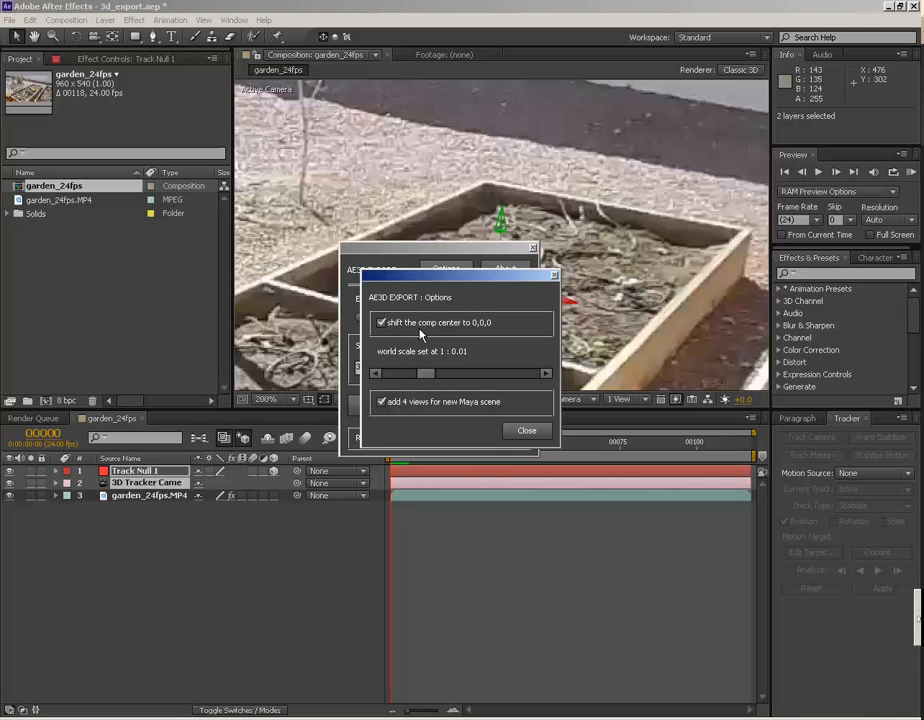
pyautogui.click(381, 322)
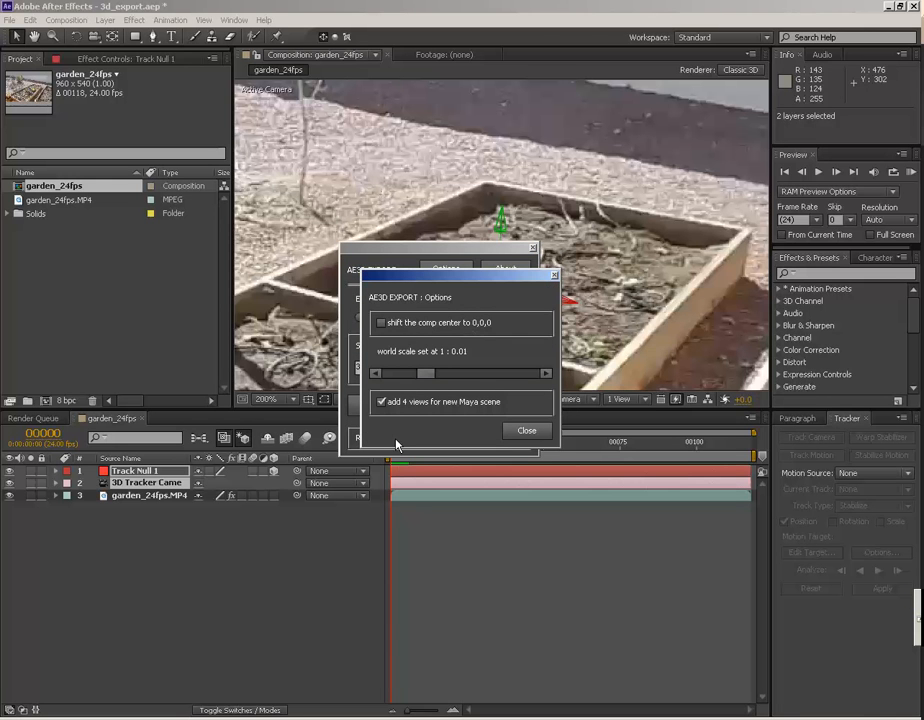
pyautogui.click(381, 401)
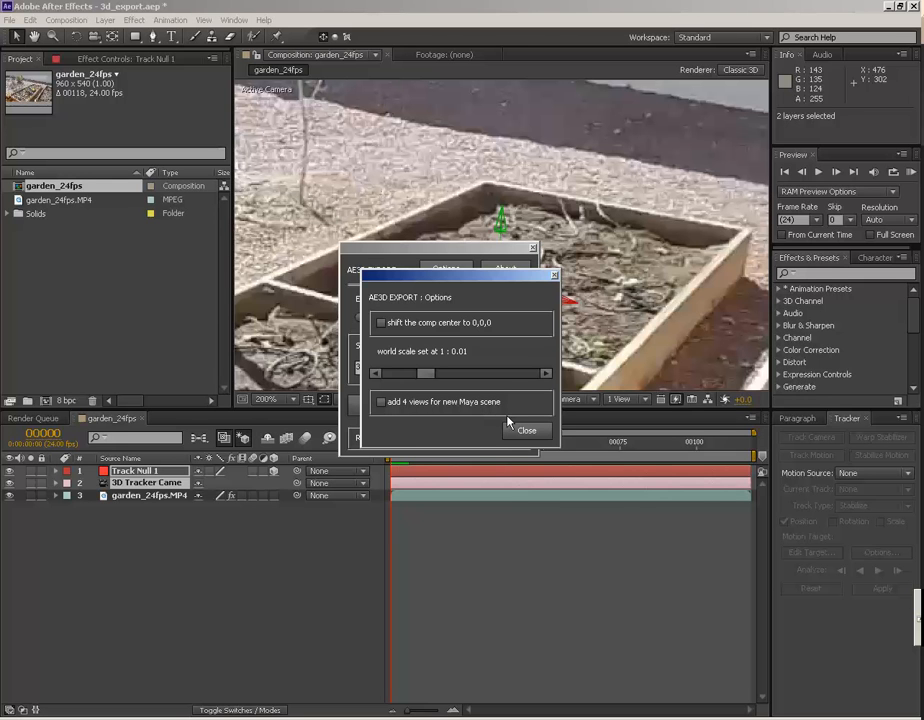
pyautogui.moveTo(437, 370)
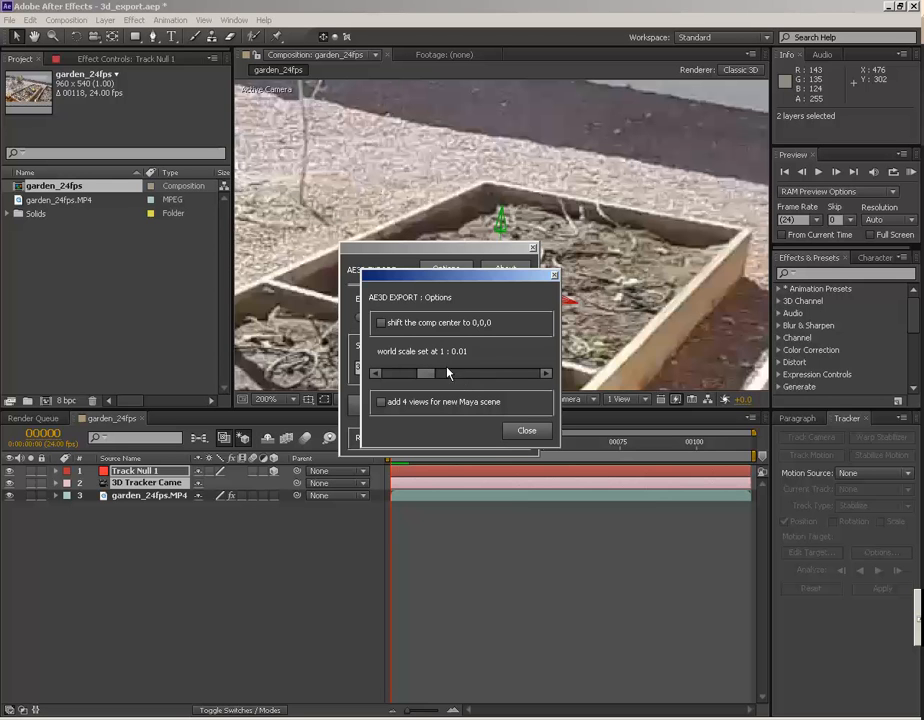
pyautogui.click(381, 322)
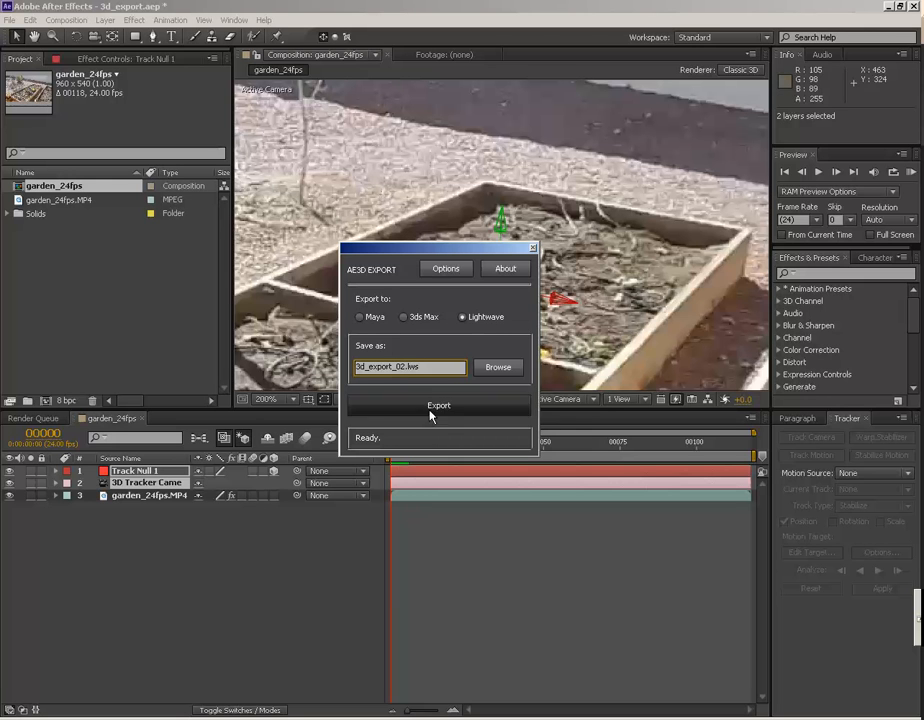
# - Run the export to write 3d_export_02.lws and wait for Done
pyautogui.click(439, 405)
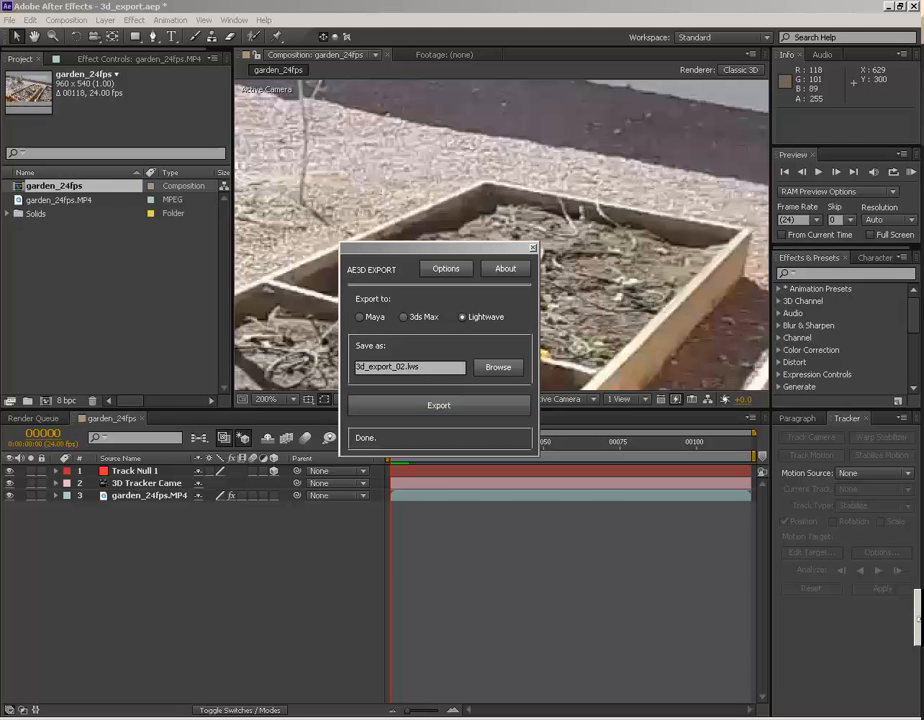
pyautogui.click(438, 405)
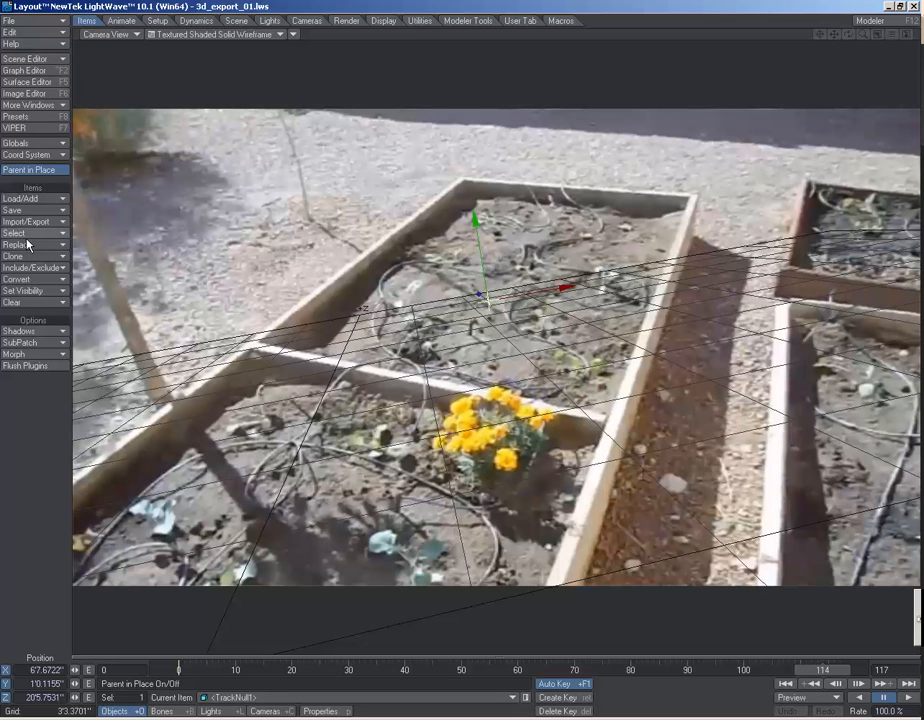
# - Load the new null and tracker camera via Load Items From Scene, then check the item list
pyautogui.click(20, 198)
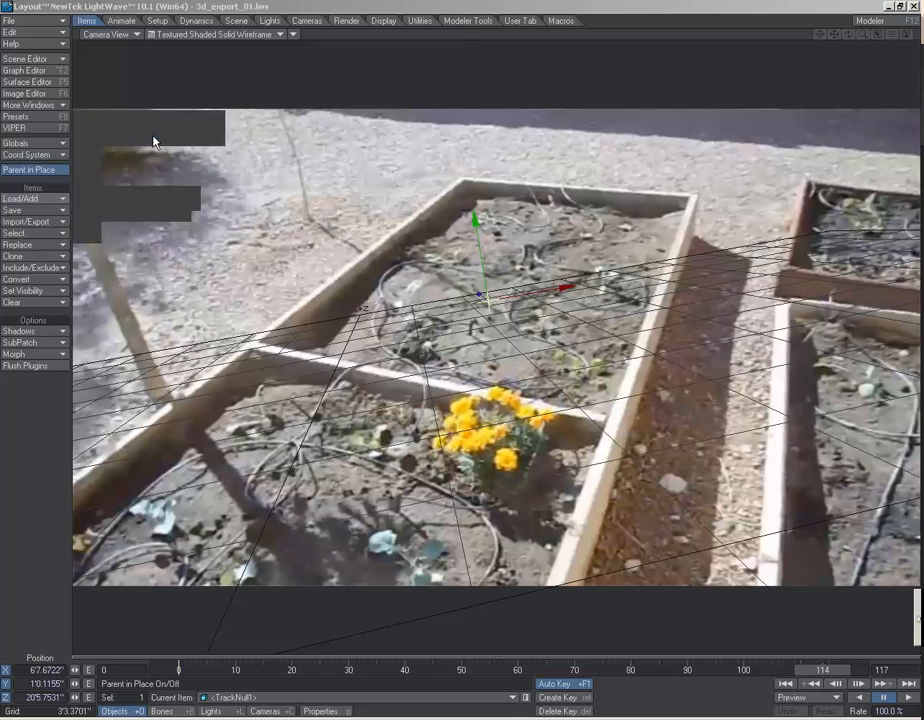
pyautogui.click(22, 198)
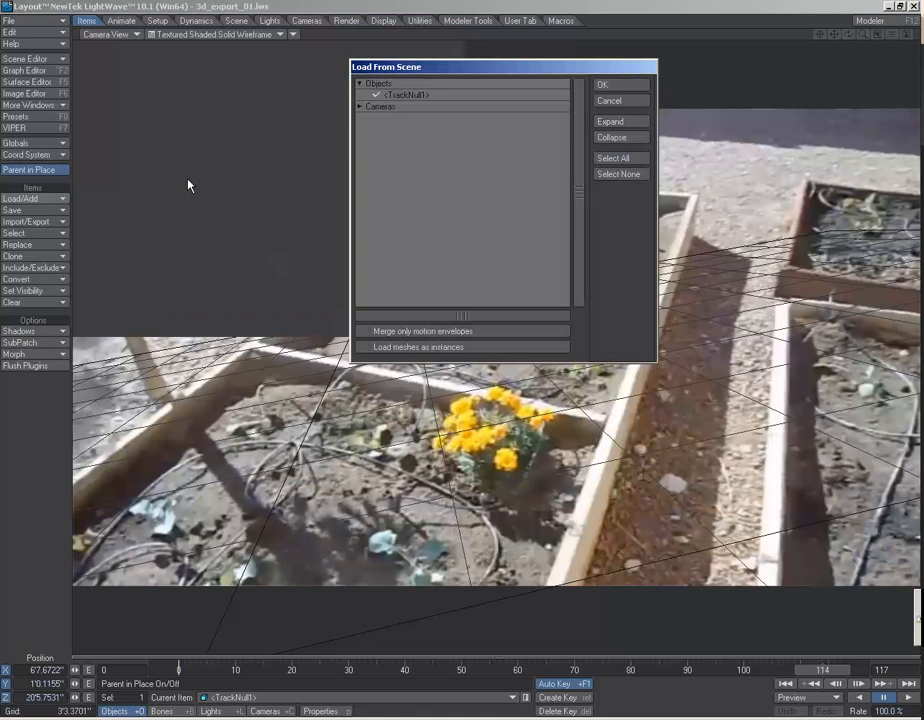
pyautogui.click(360, 106)
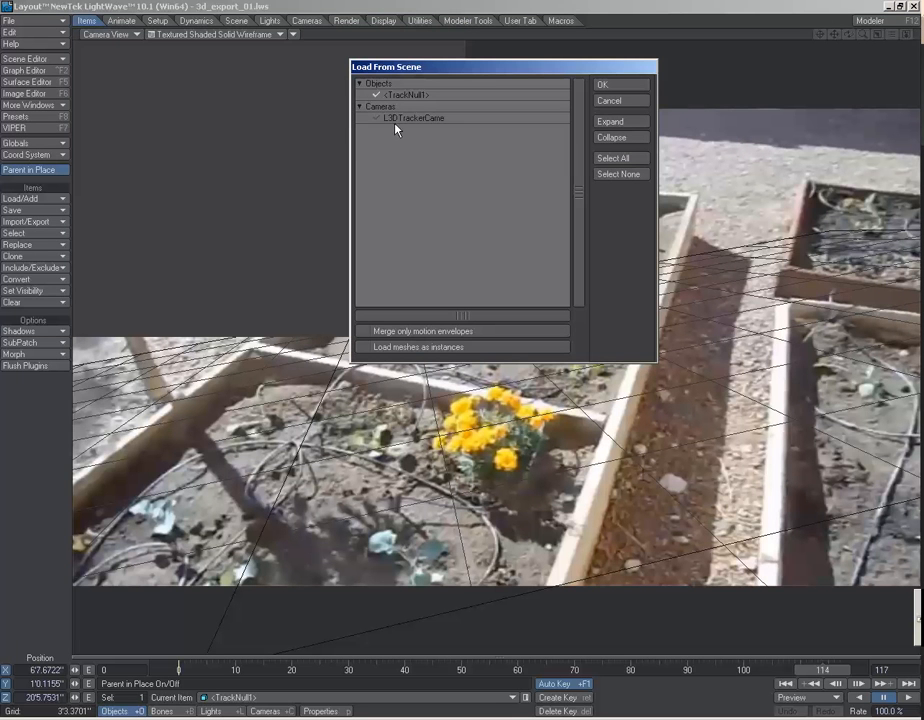
pyautogui.click(602, 84)
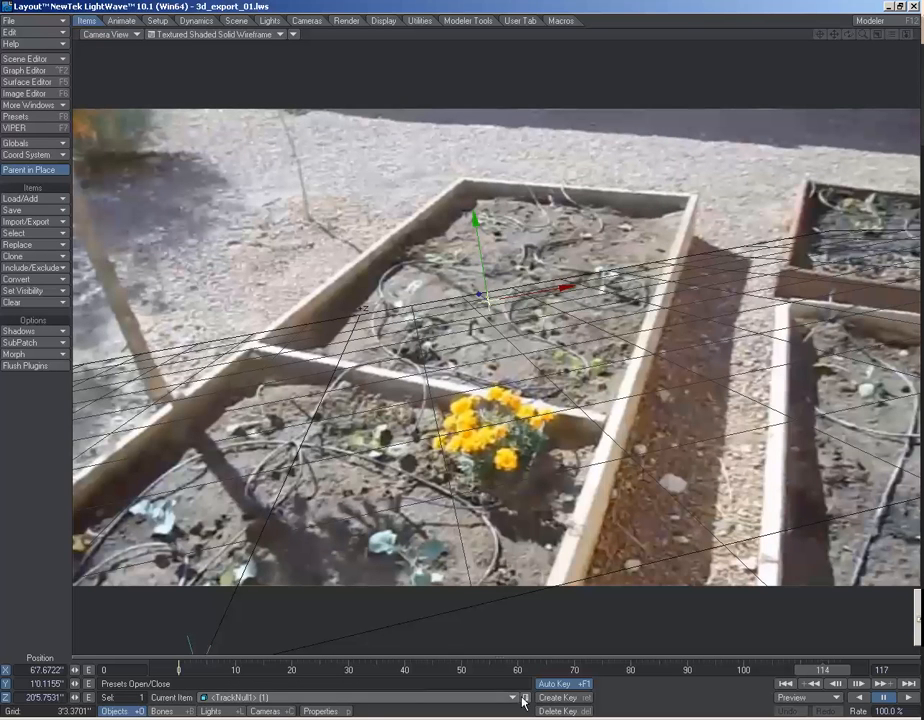
pyautogui.click(513, 697)
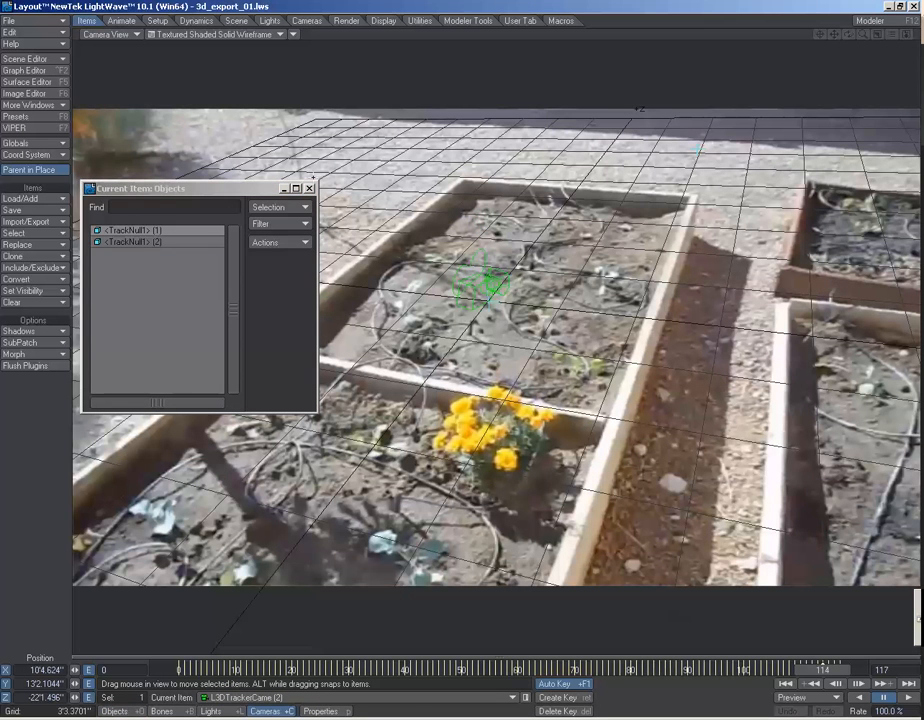
pyautogui.click(310, 188)
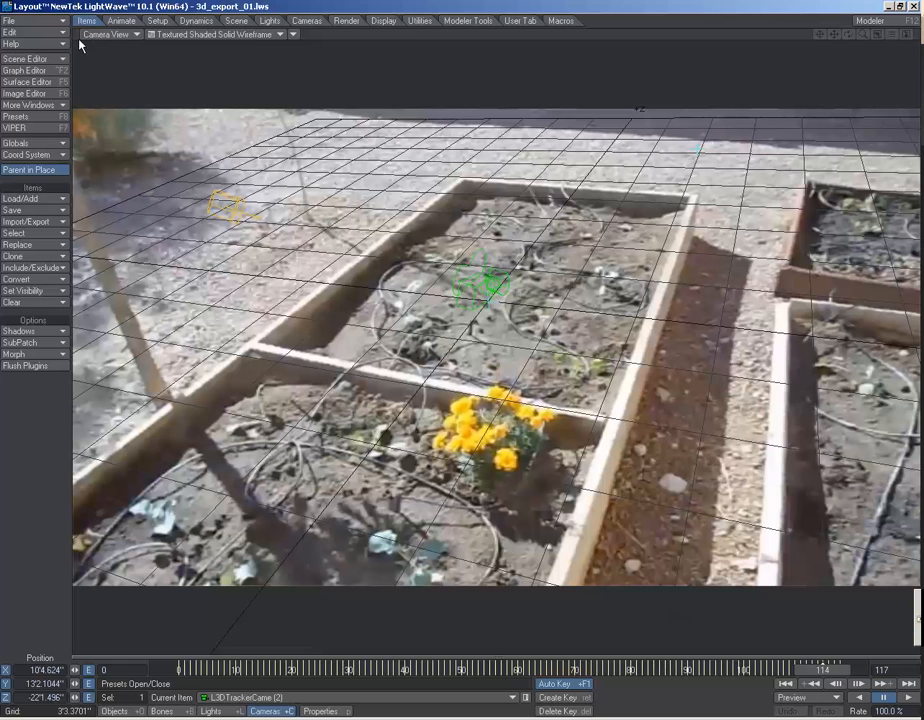
# - Load box.lwo as an object into the LightWave Layout scene
pyautogui.click(30, 105)
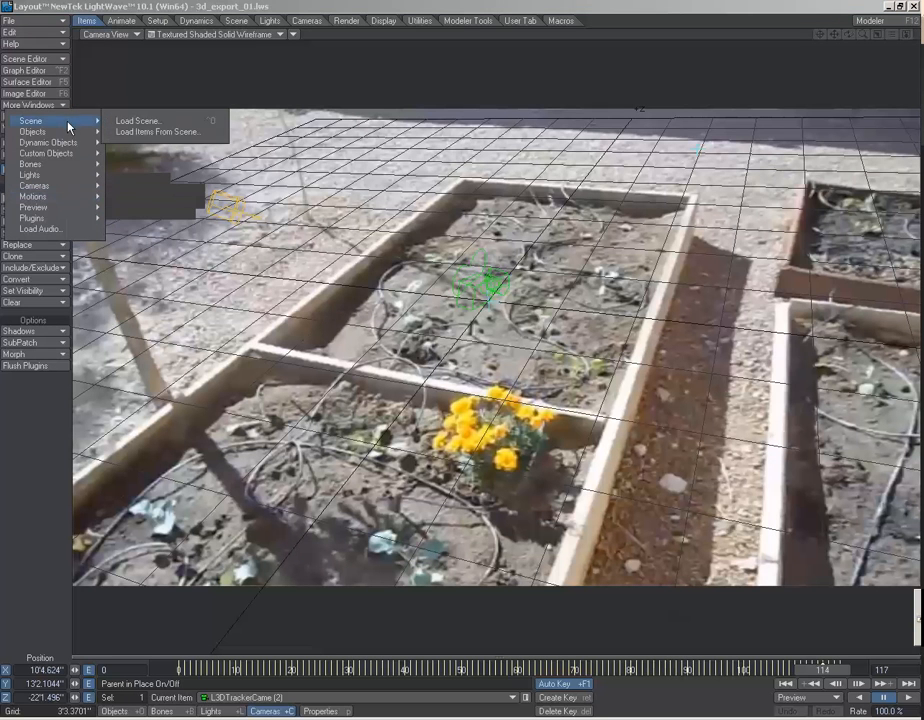
pyautogui.click(137, 120)
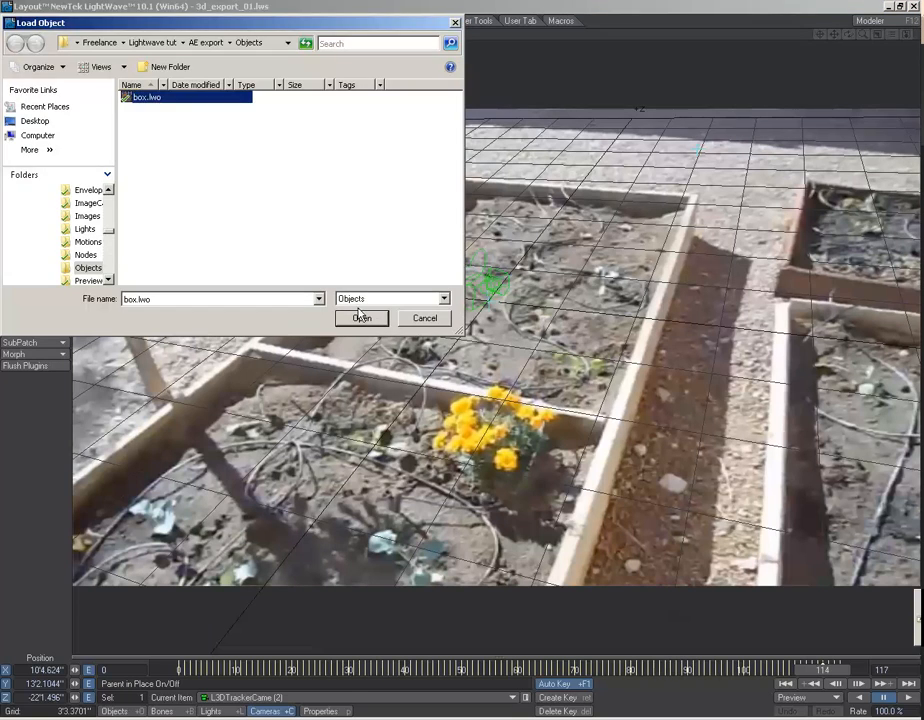
pyautogui.click(361, 318)
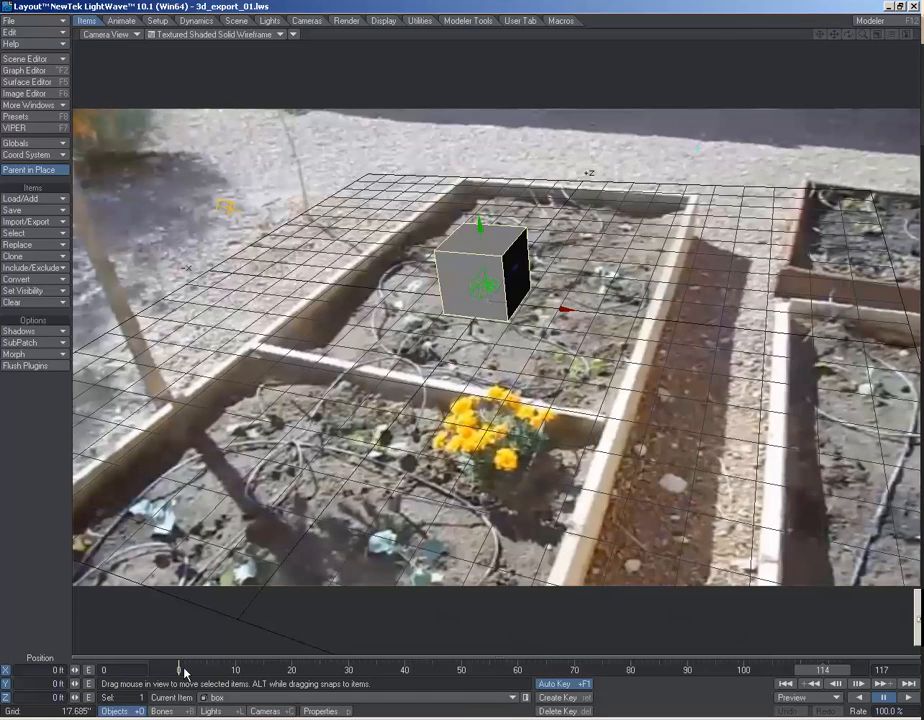